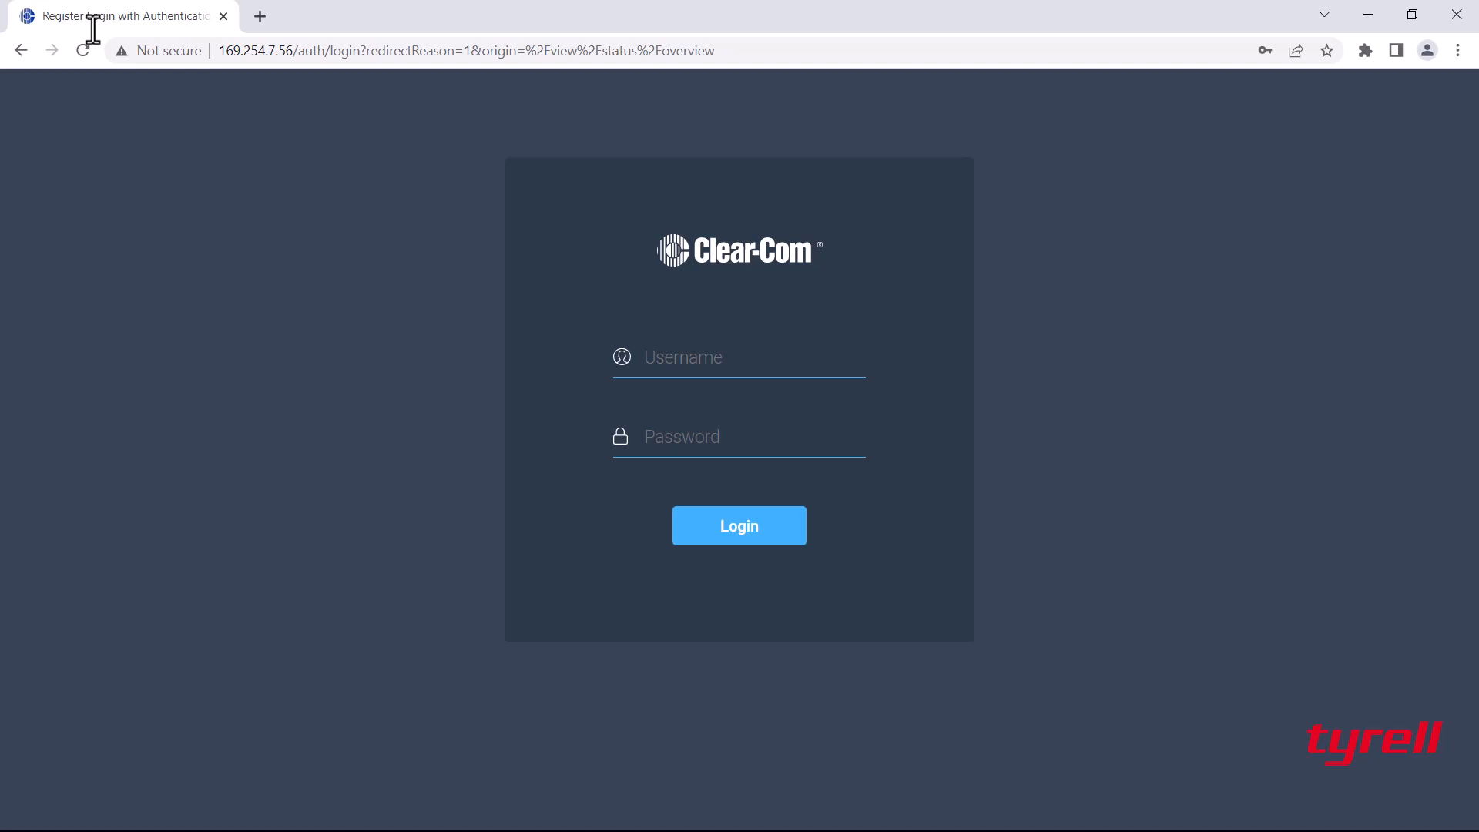
pyautogui.moveTo(382, 250)
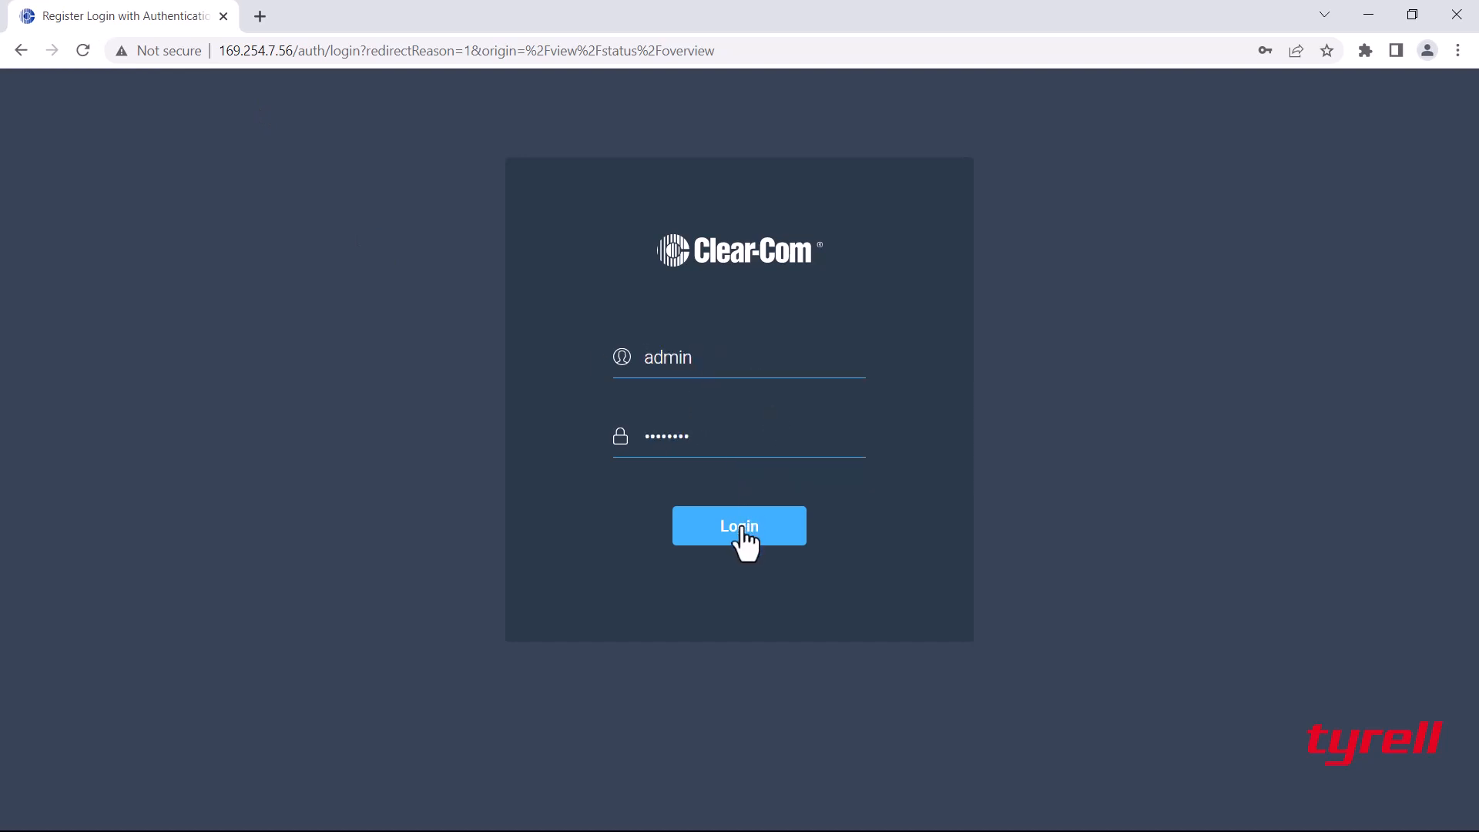
# Log in to Arcadia CCM as admin to reach the host network settings.
pyautogui.click(739, 525)
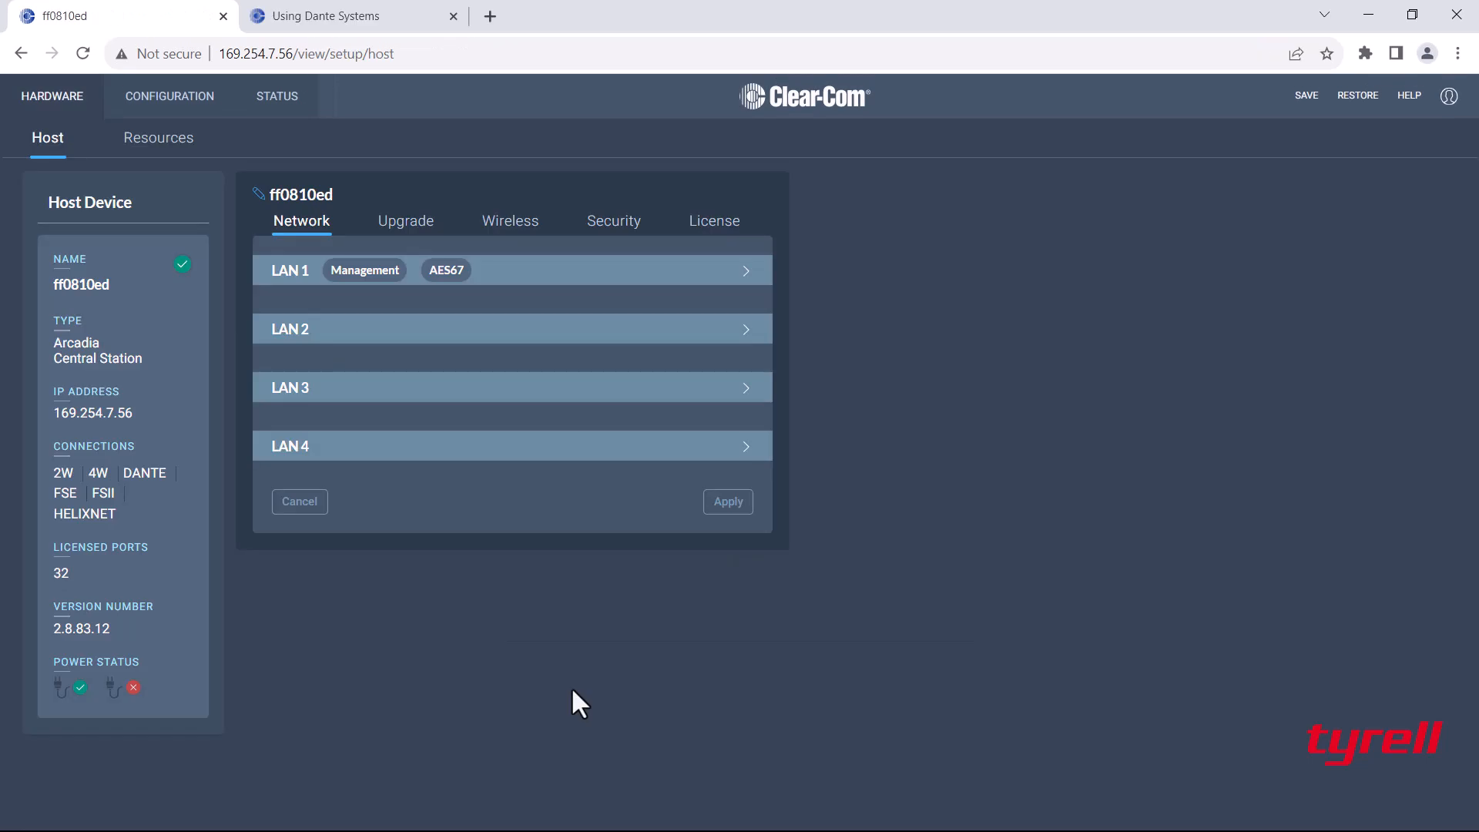
pyautogui.moveTo(47, 137)
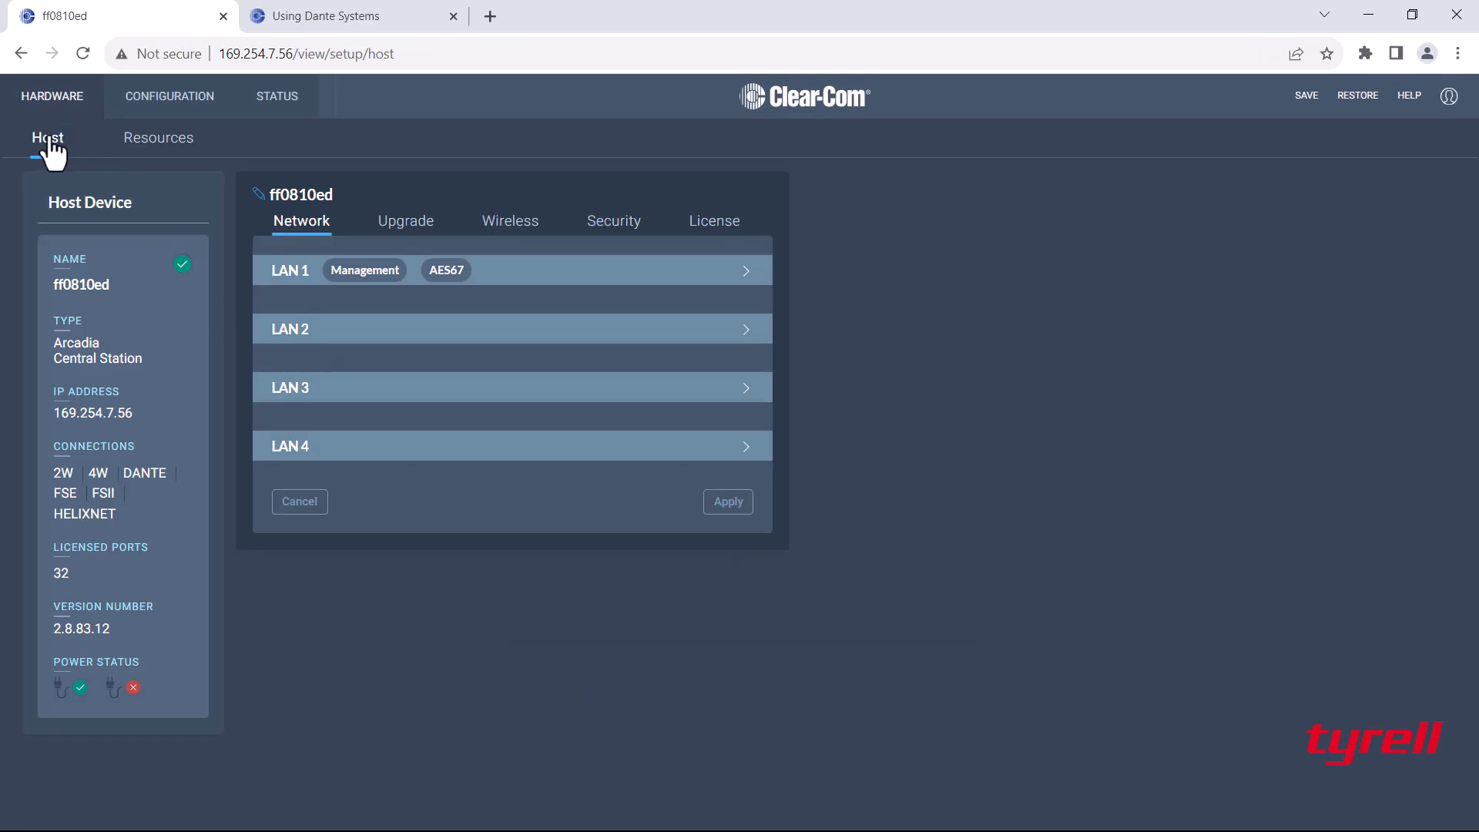
pyautogui.moveTo(639, 400)
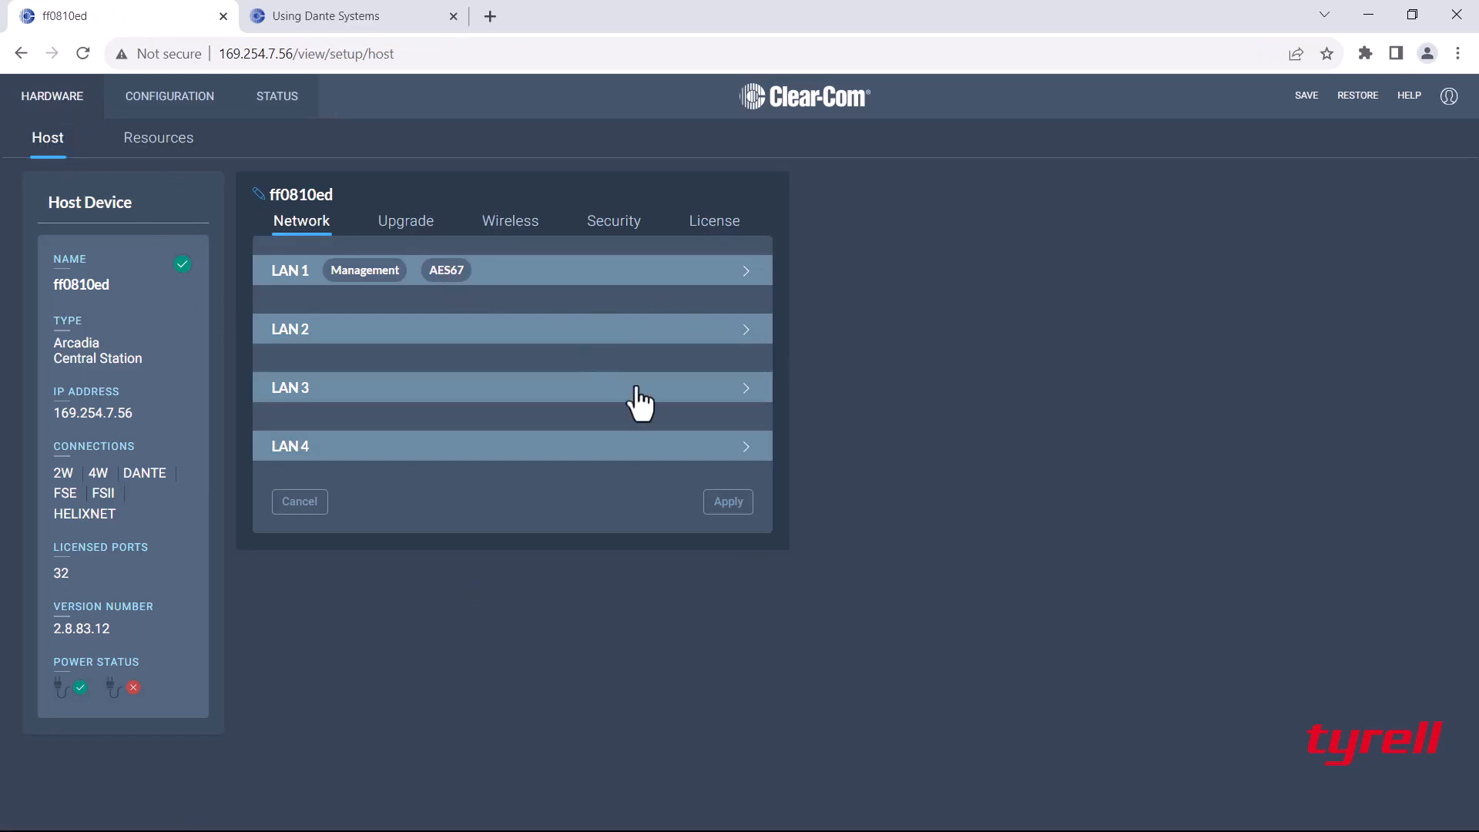
pyautogui.moveTo(689, 400)
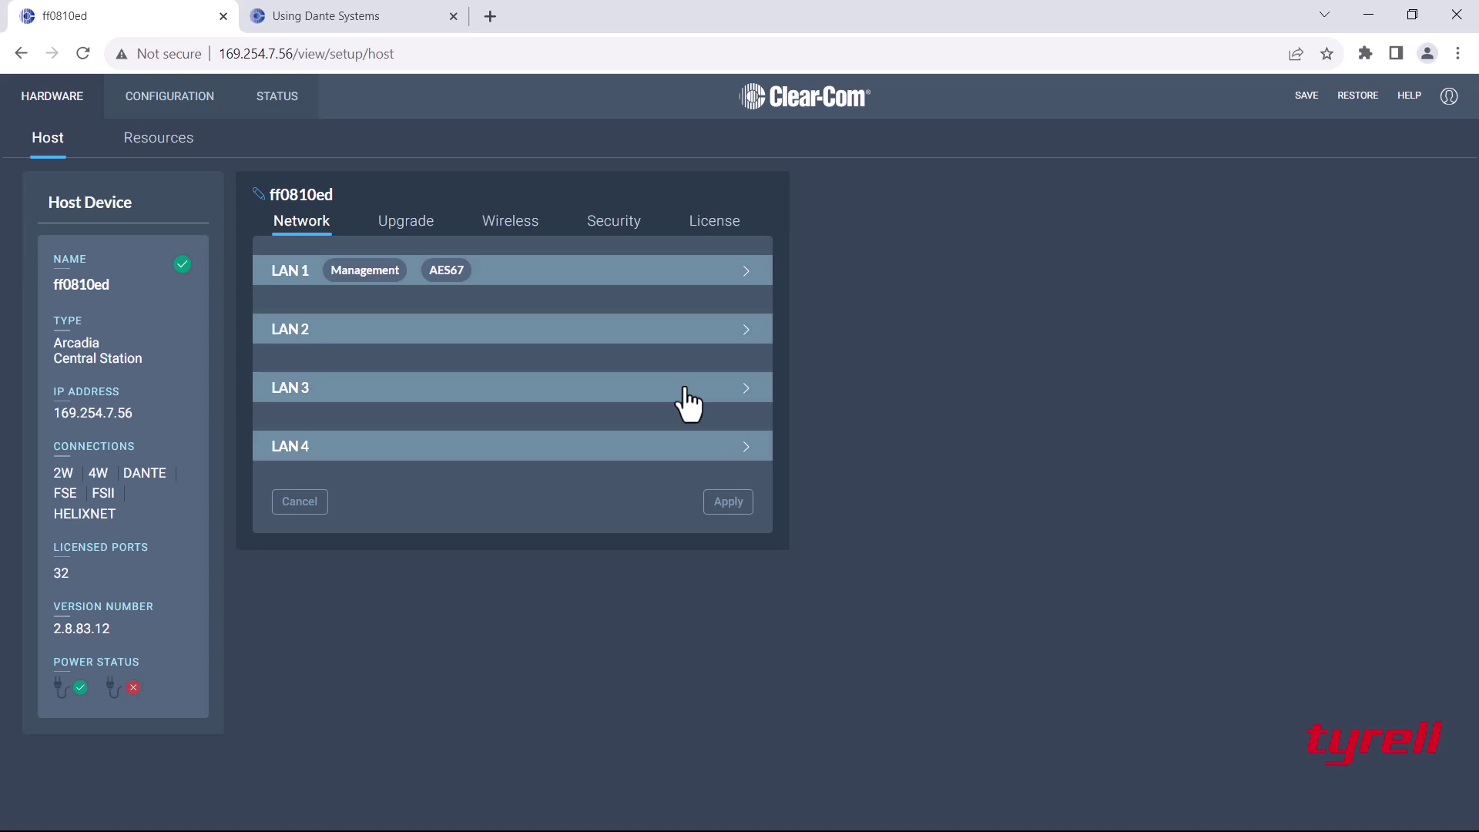
# Set LAN 2's traffic type to Dante and apply the network change.
pyautogui.click(510, 328)
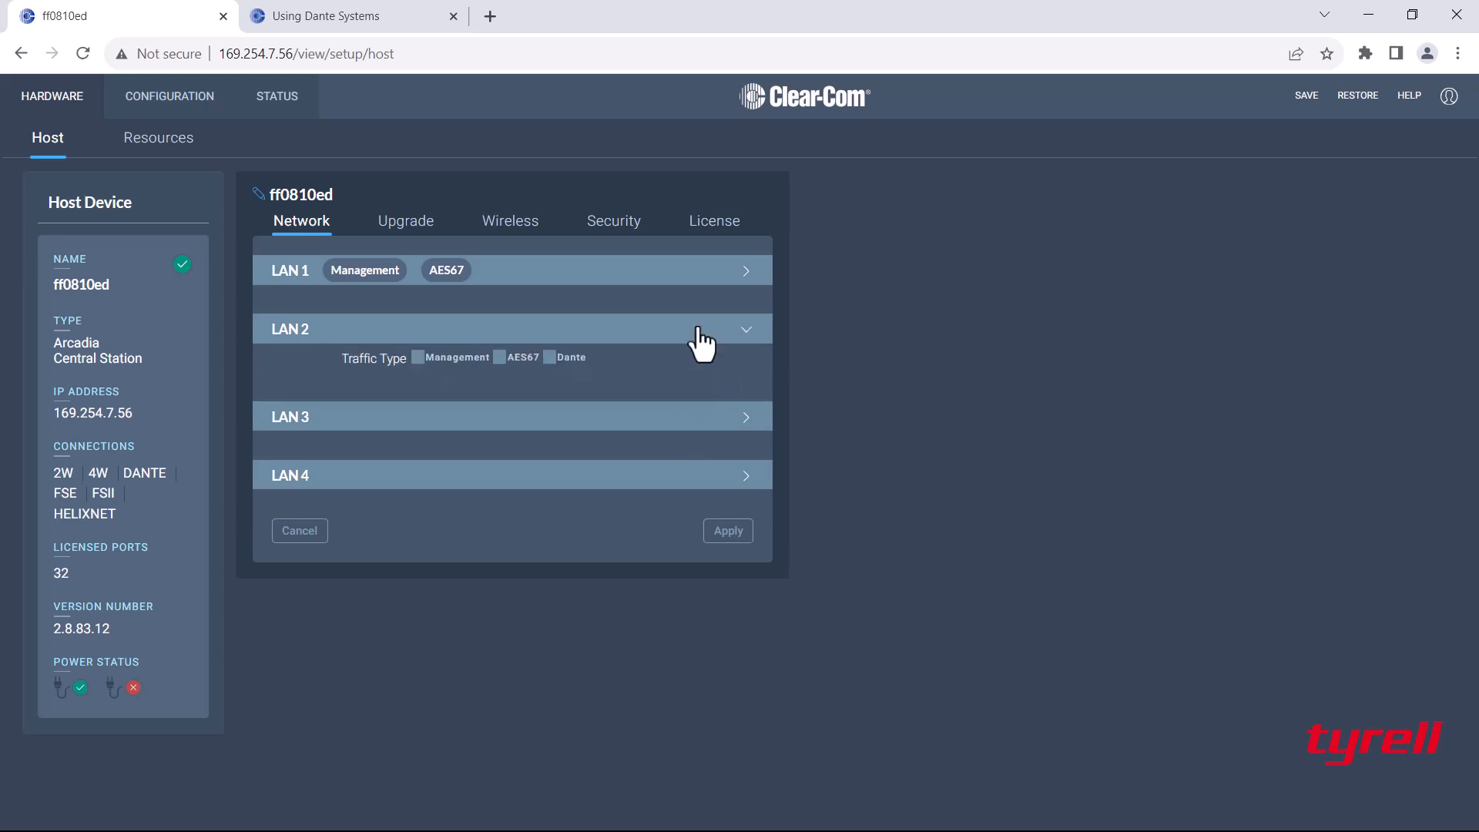
pyautogui.click(550, 356)
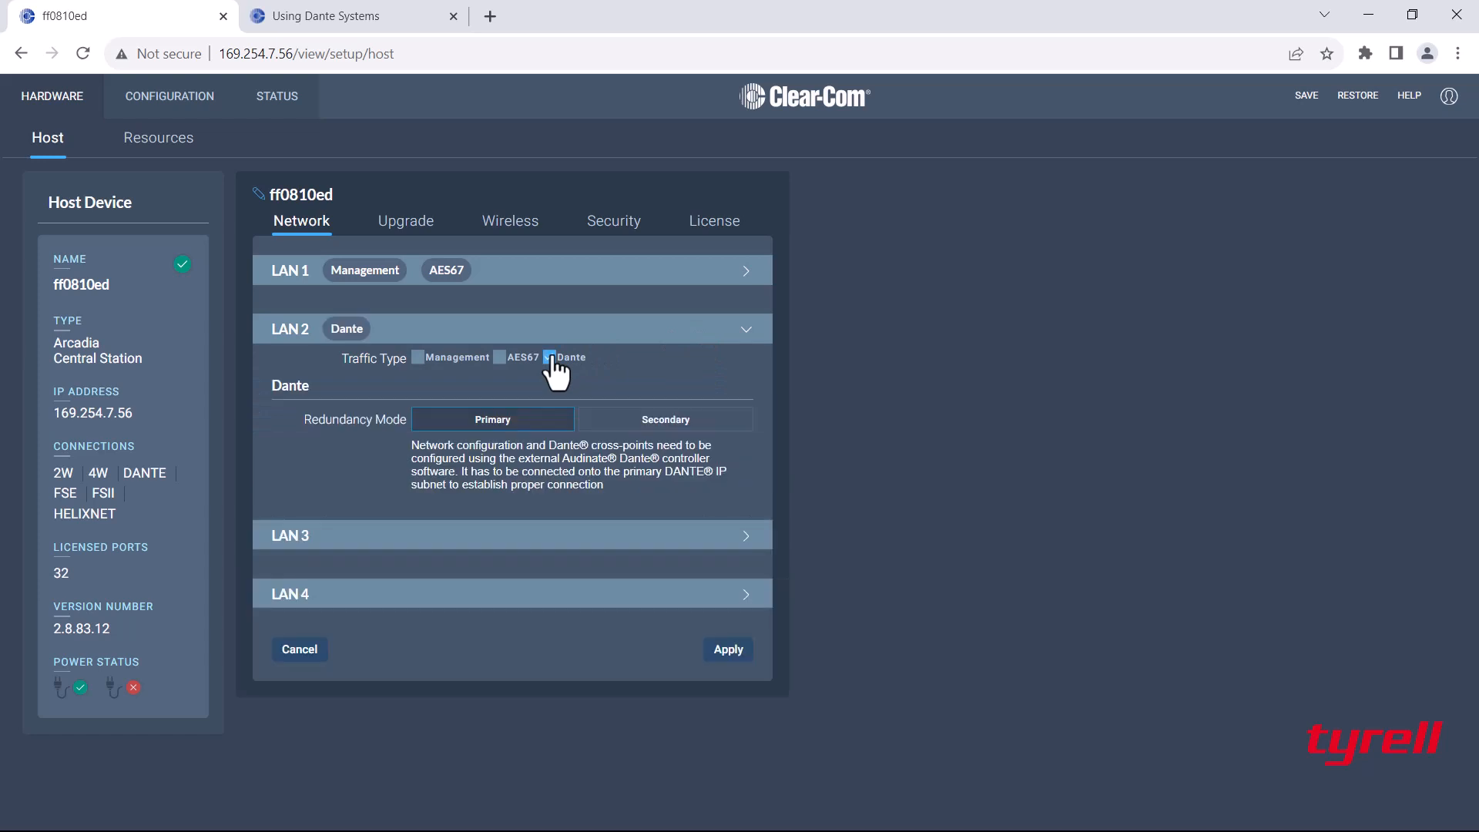
pyautogui.click(550, 357)
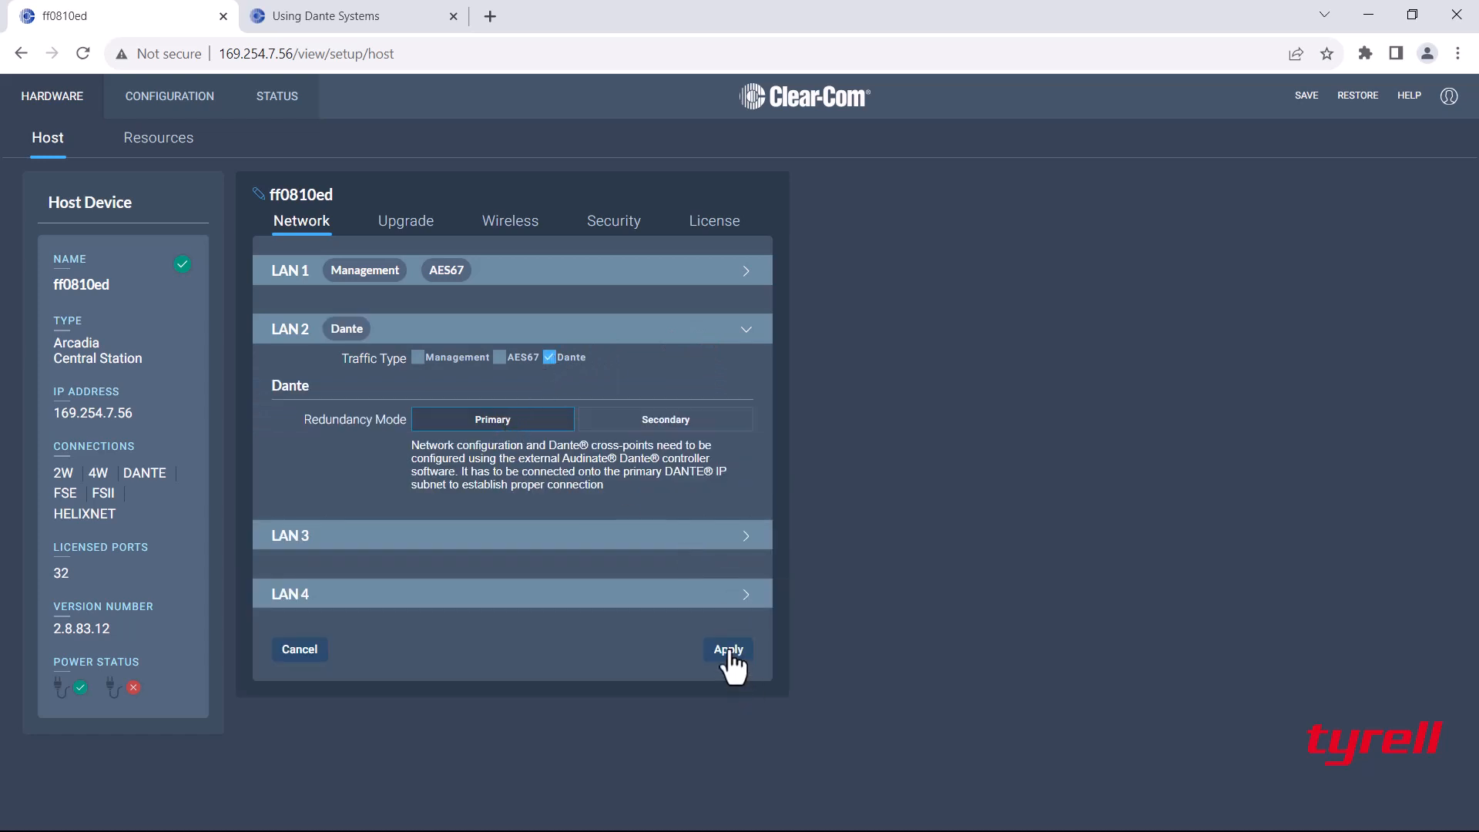
pyautogui.click(727, 649)
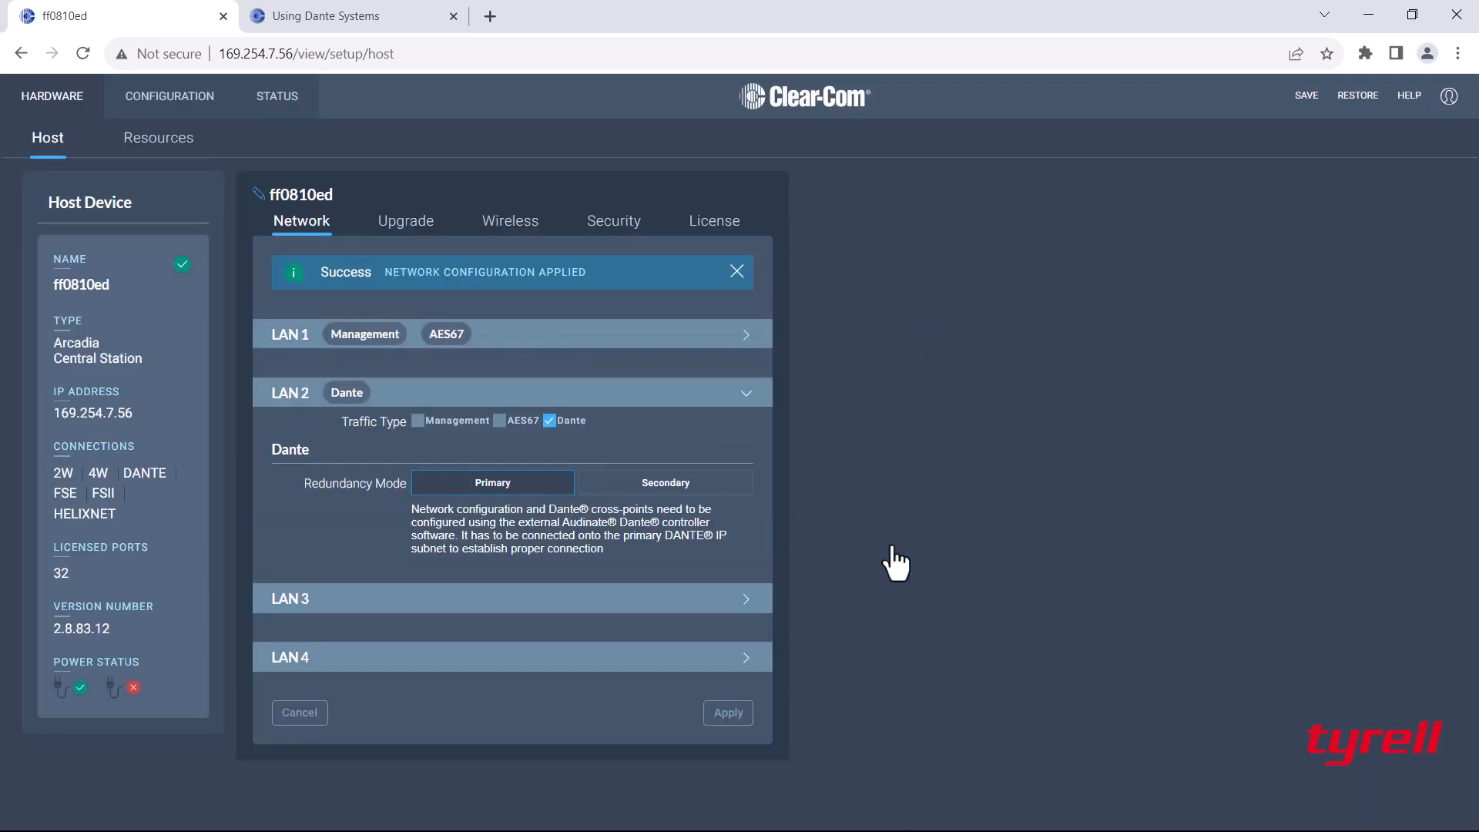
# Collapse LAN 2, then check LAN 3 remains unassigned and collapse it.
pyautogui.click(745, 392)
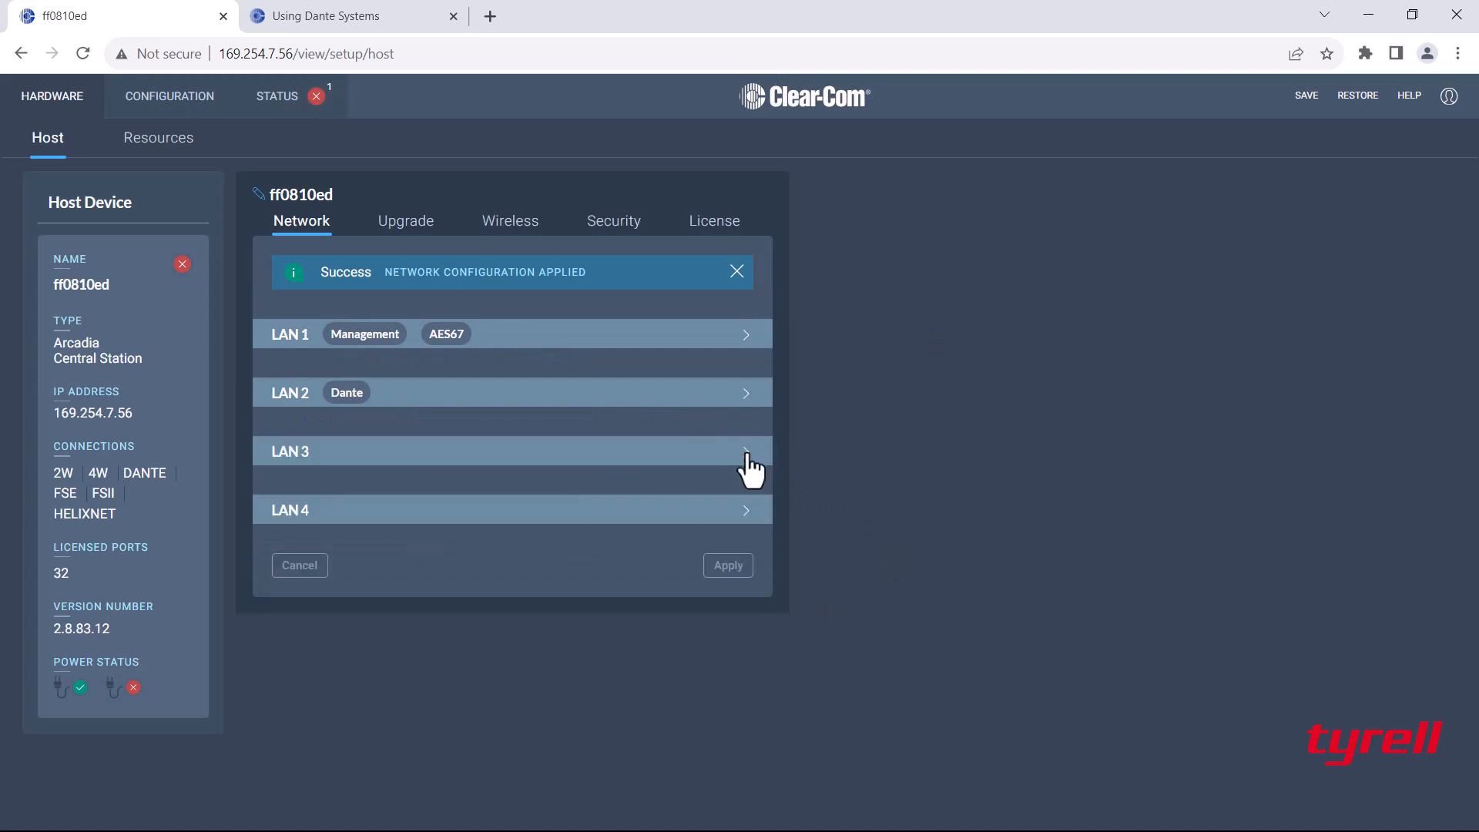
pyautogui.click(745, 450)
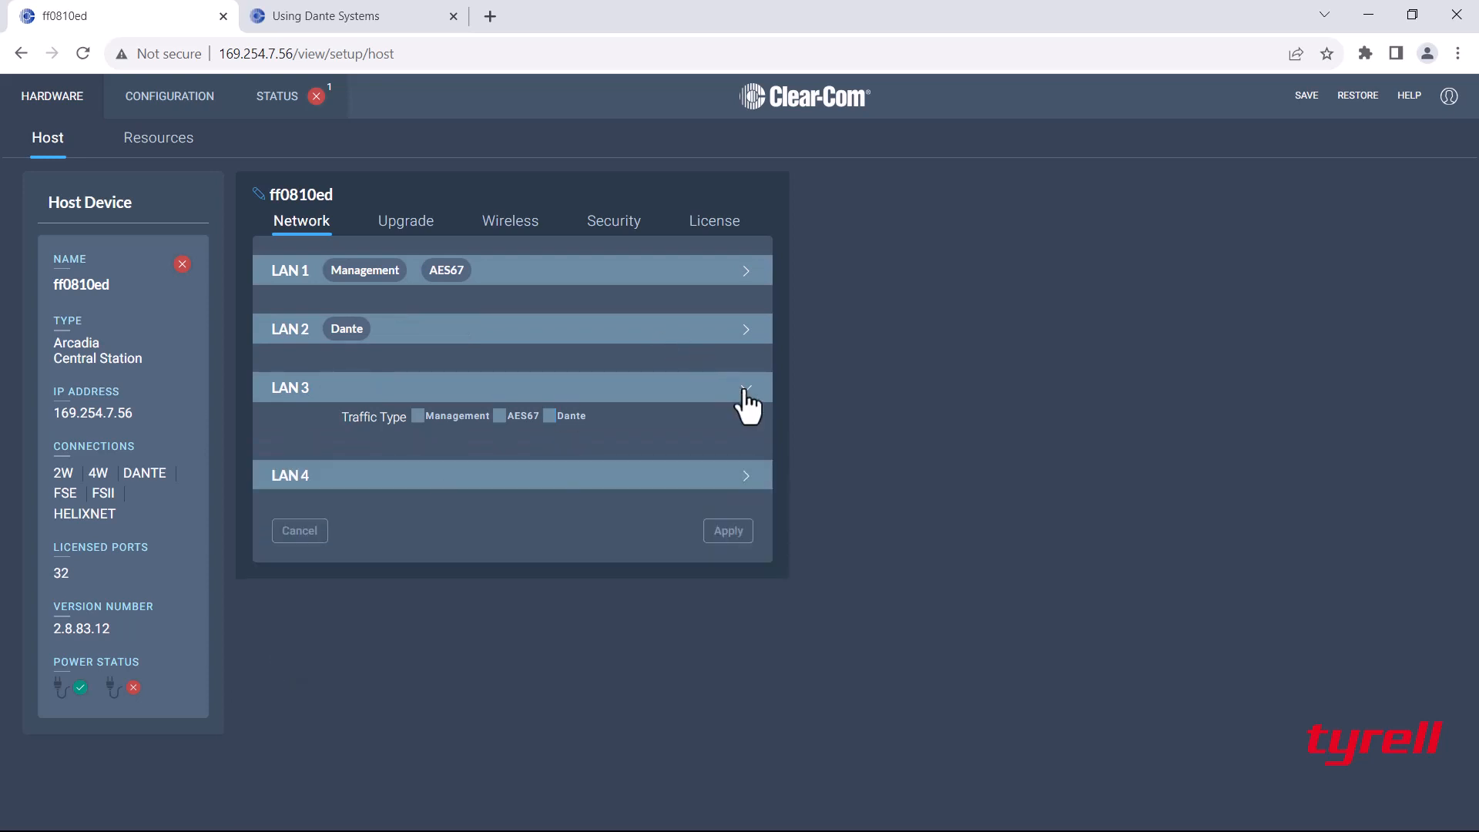
pyautogui.click(745, 387)
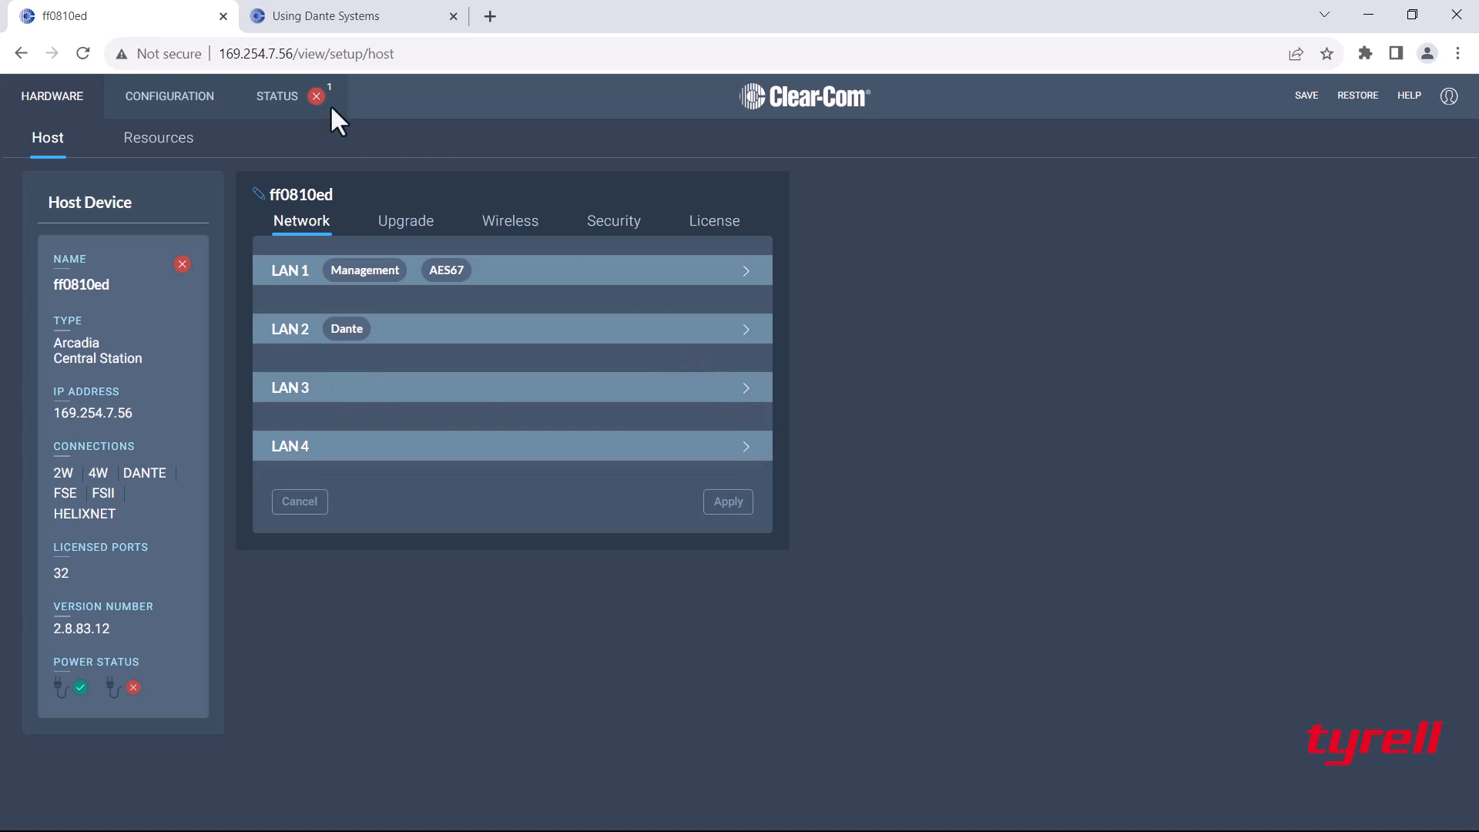
pyautogui.moveTo(316, 97)
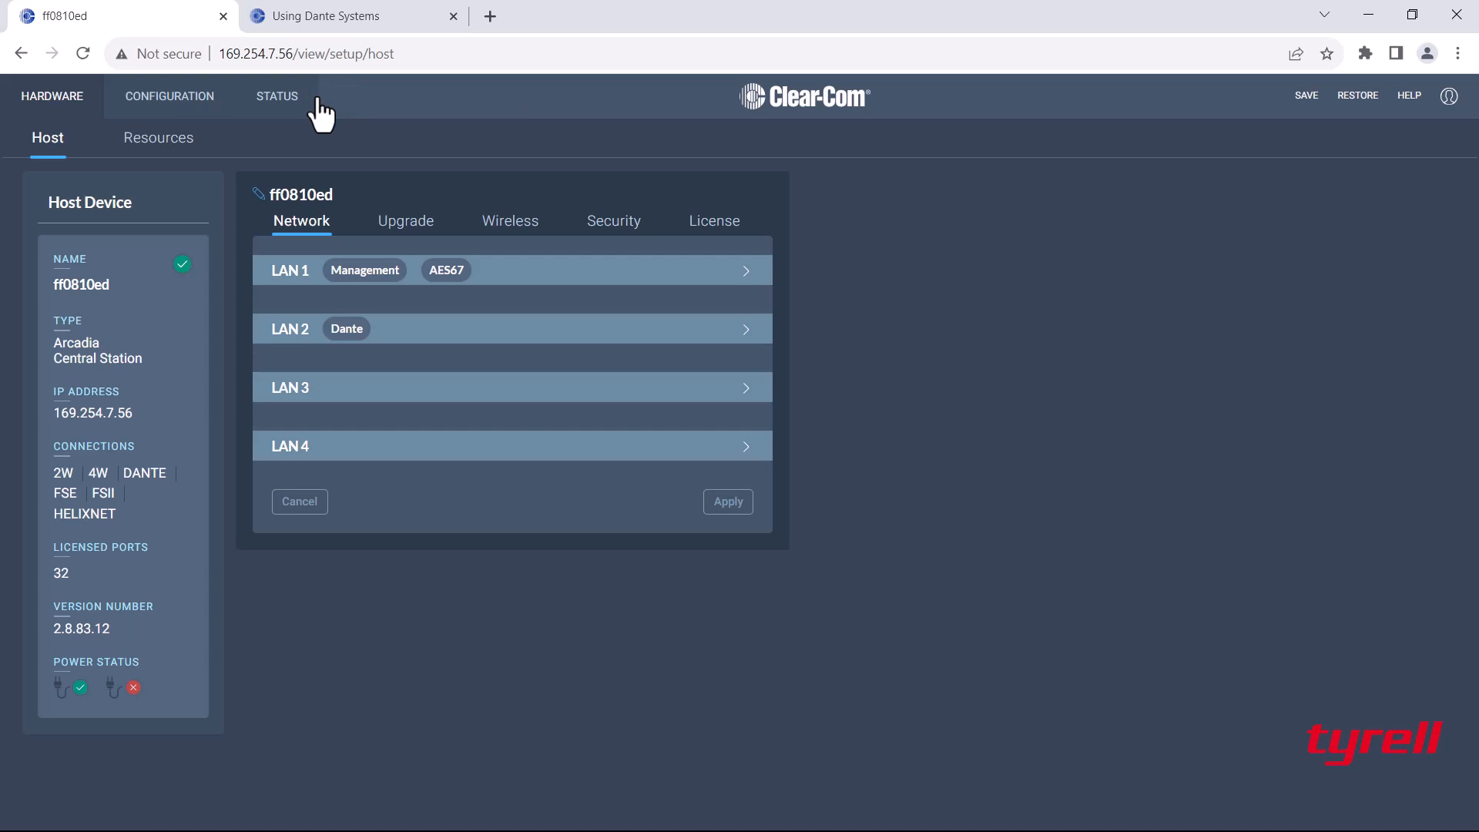
pyautogui.moveTo(149, 138)
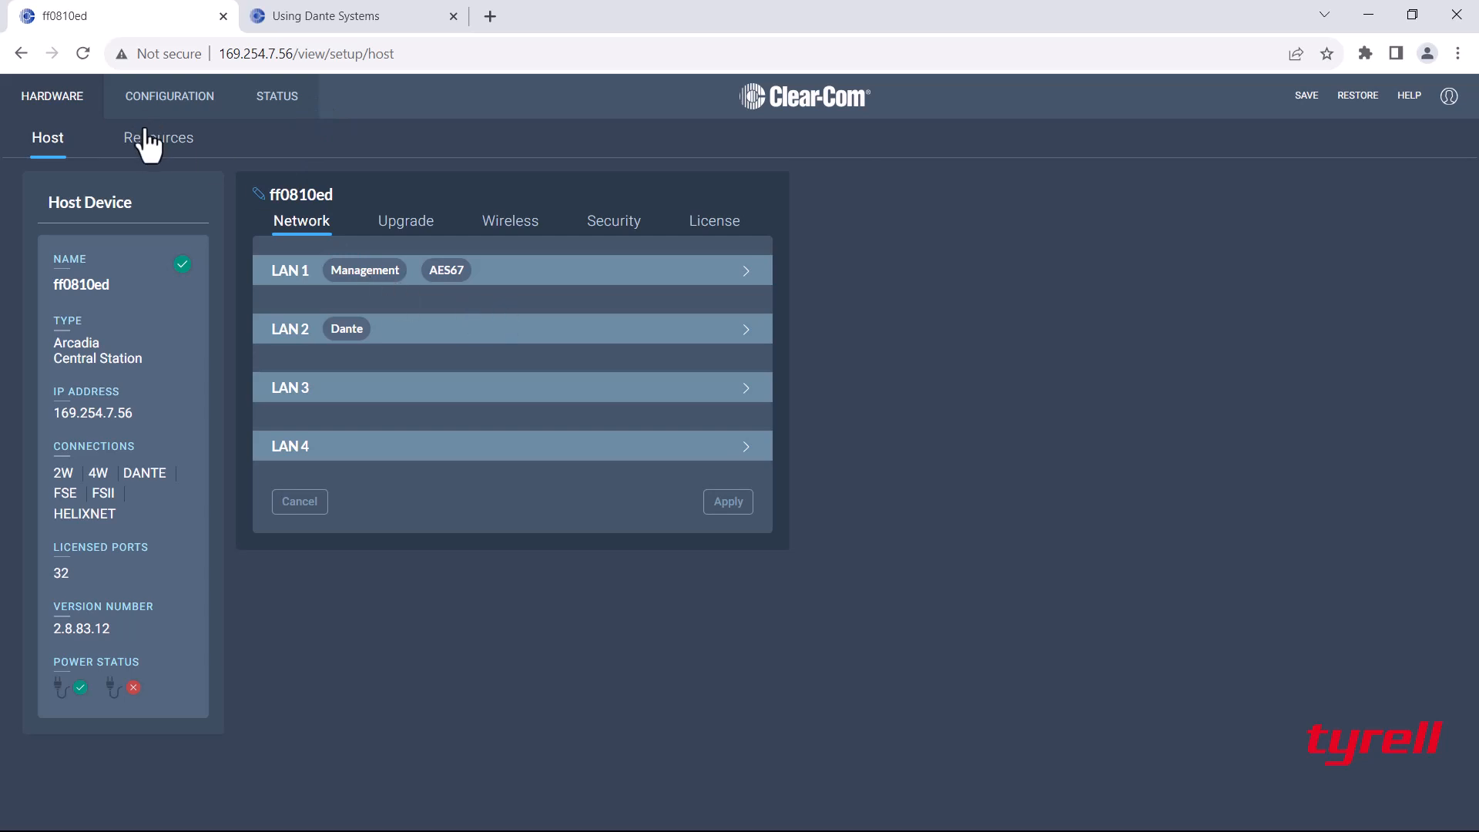
# Start a new Dante port in Resources labelled 'FH'.
pyautogui.click(157, 138)
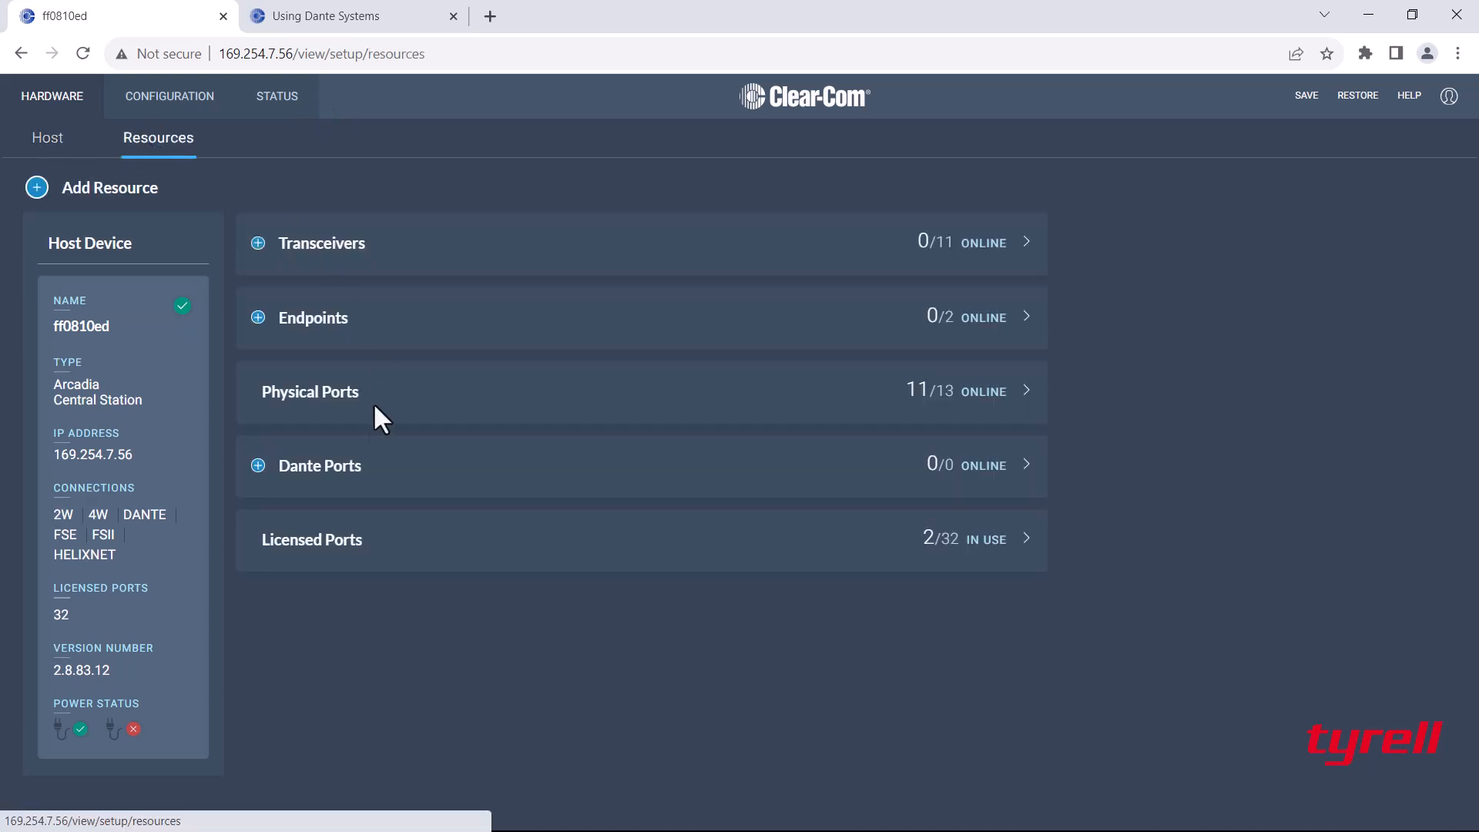
pyautogui.moveTo(349, 486)
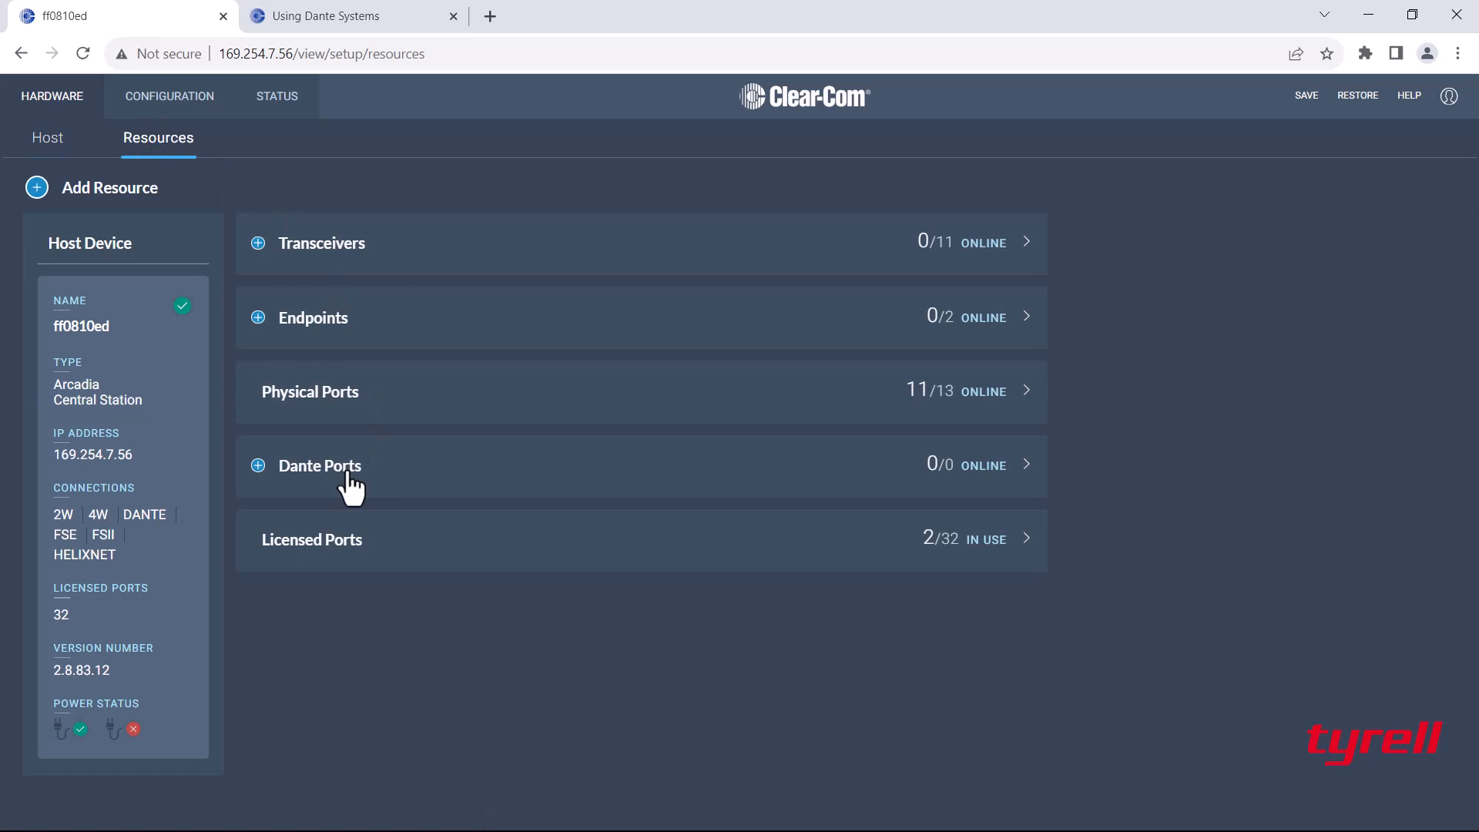
pyautogui.click(257, 466)
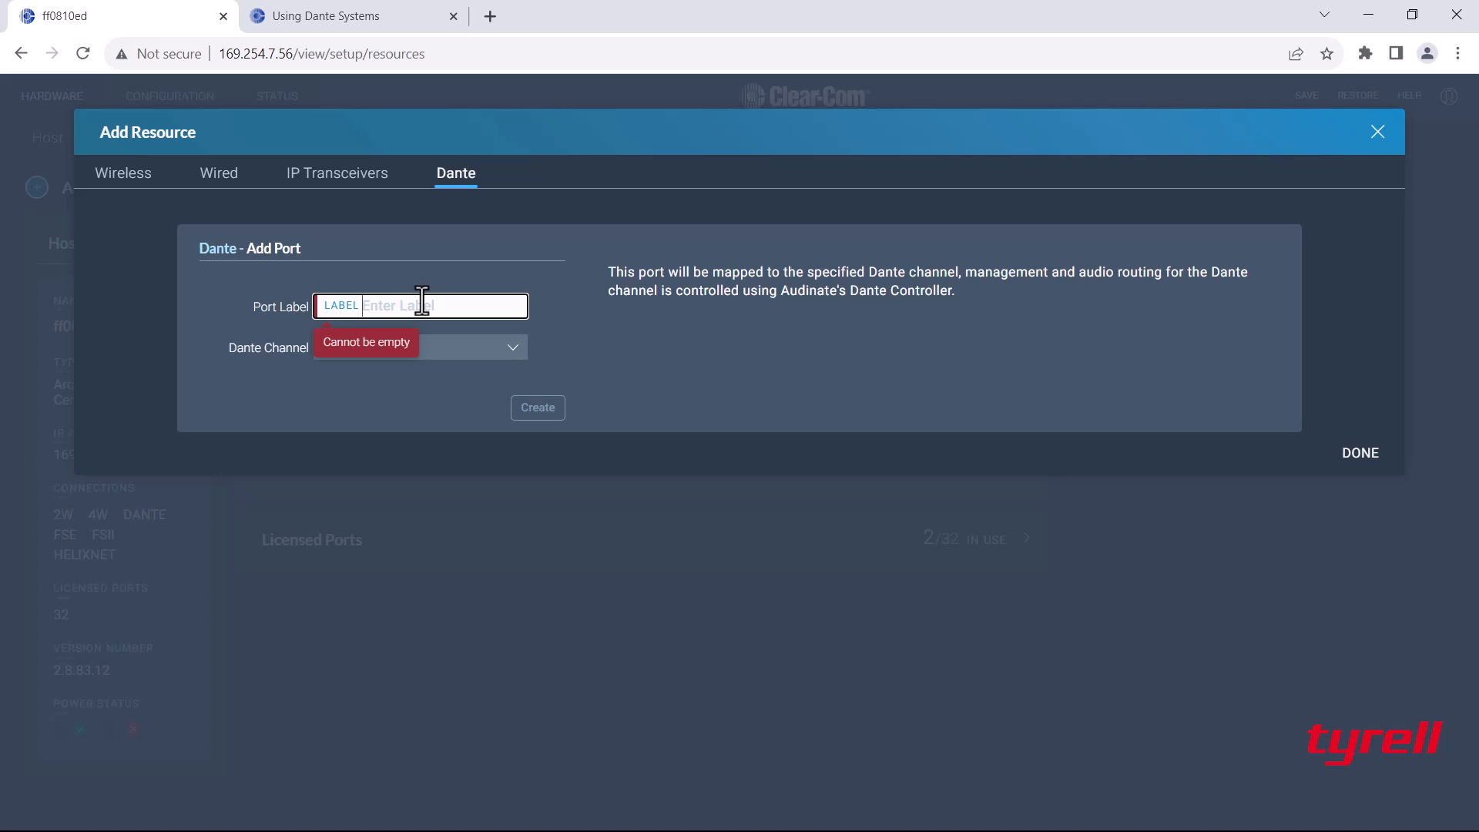
pyautogui.write('FH')
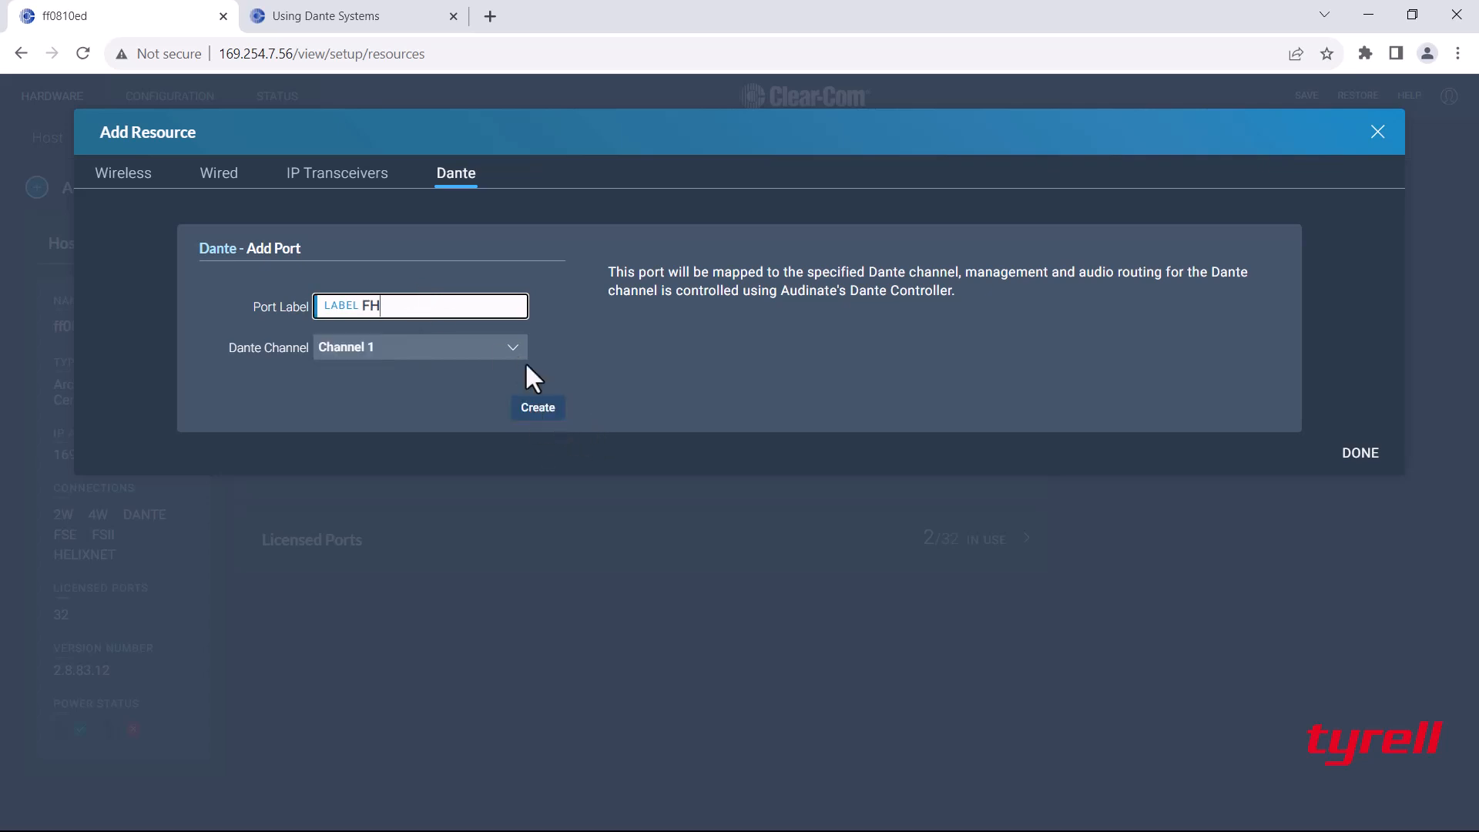
# Create the FH Dante port on Channel 1 and close the dialog.
pyautogui.click(419, 346)
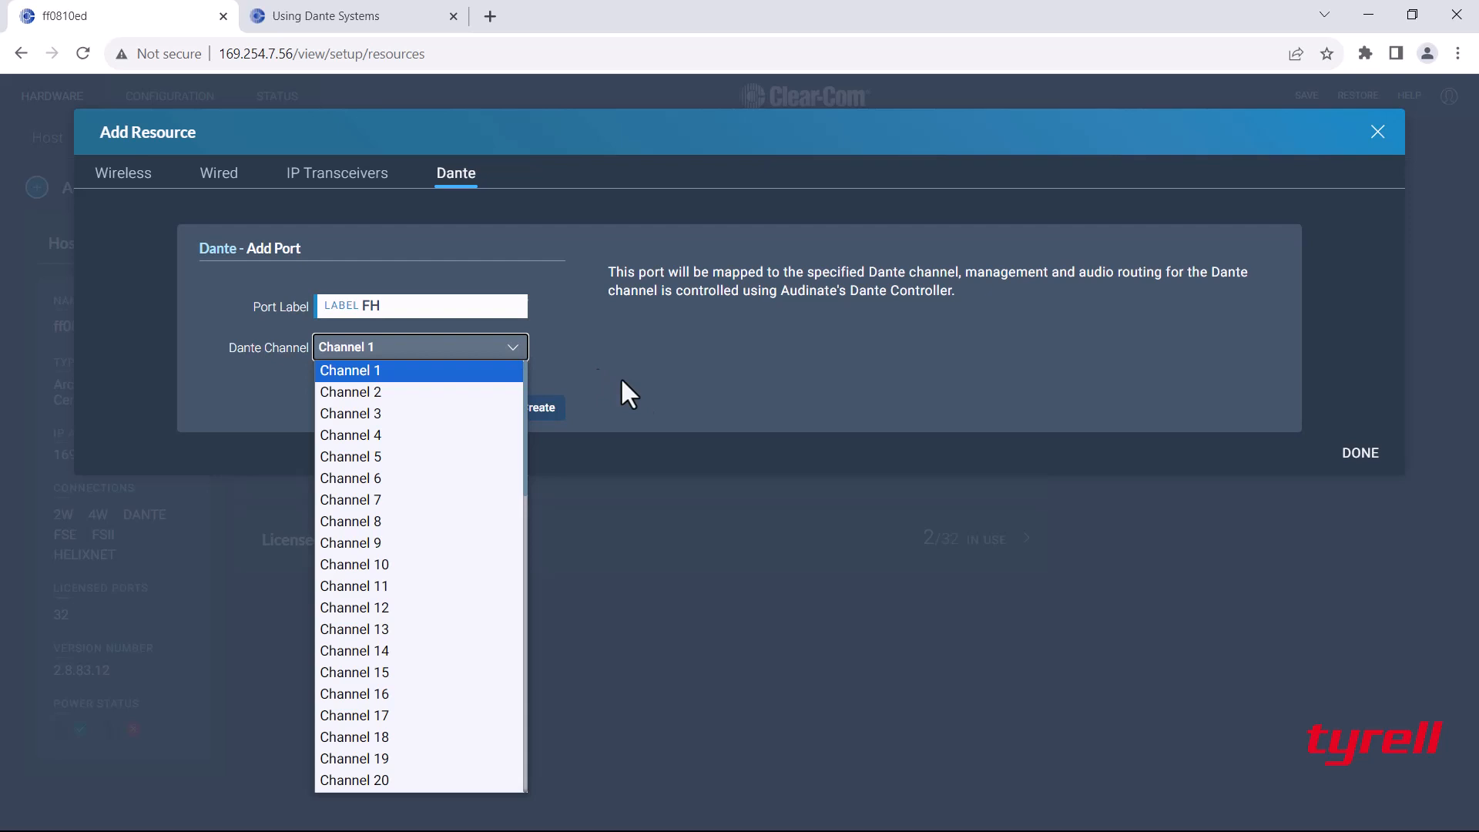
pyautogui.click(349, 370)
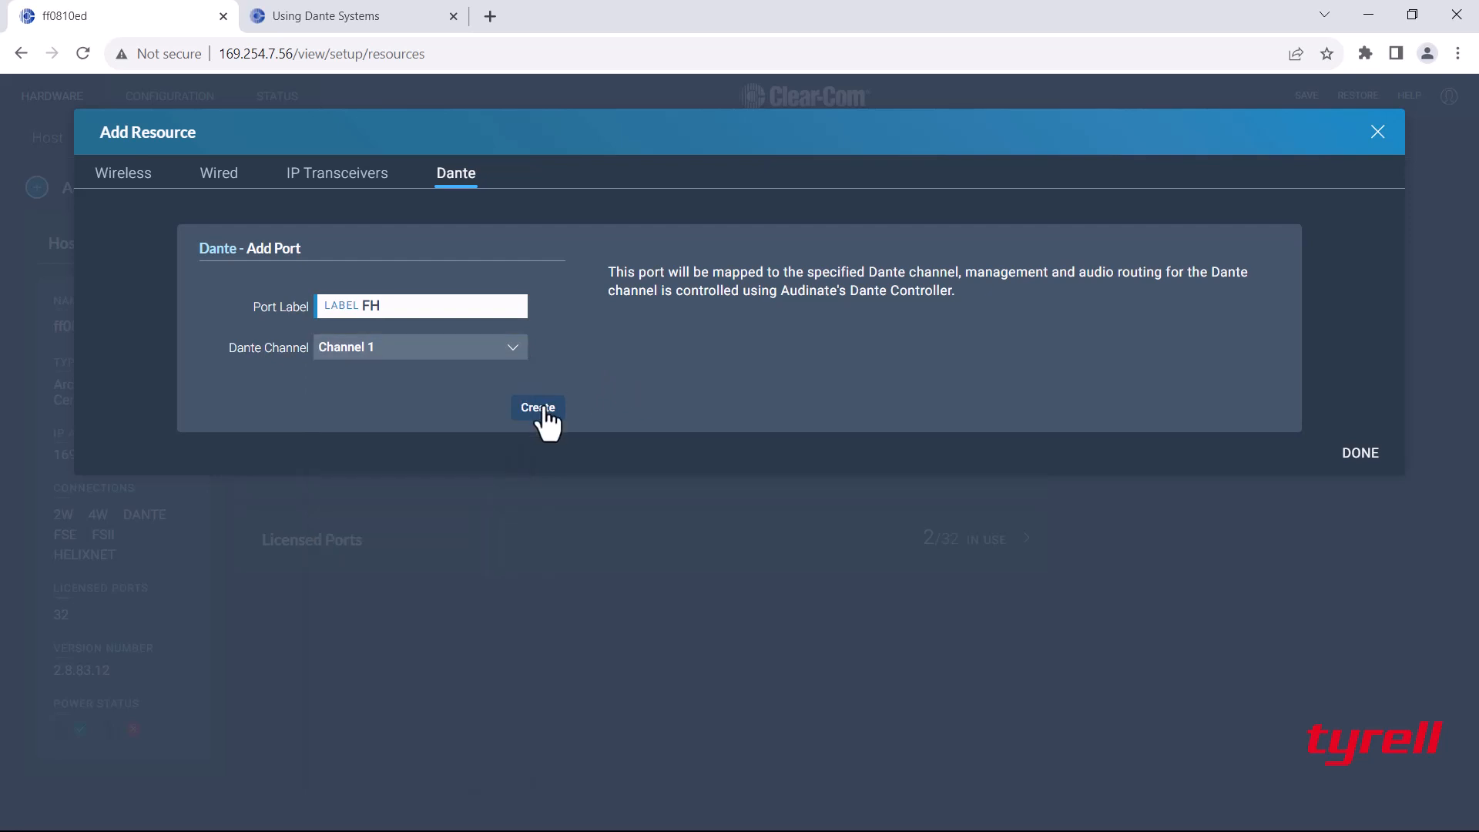
pyautogui.click(537, 407)
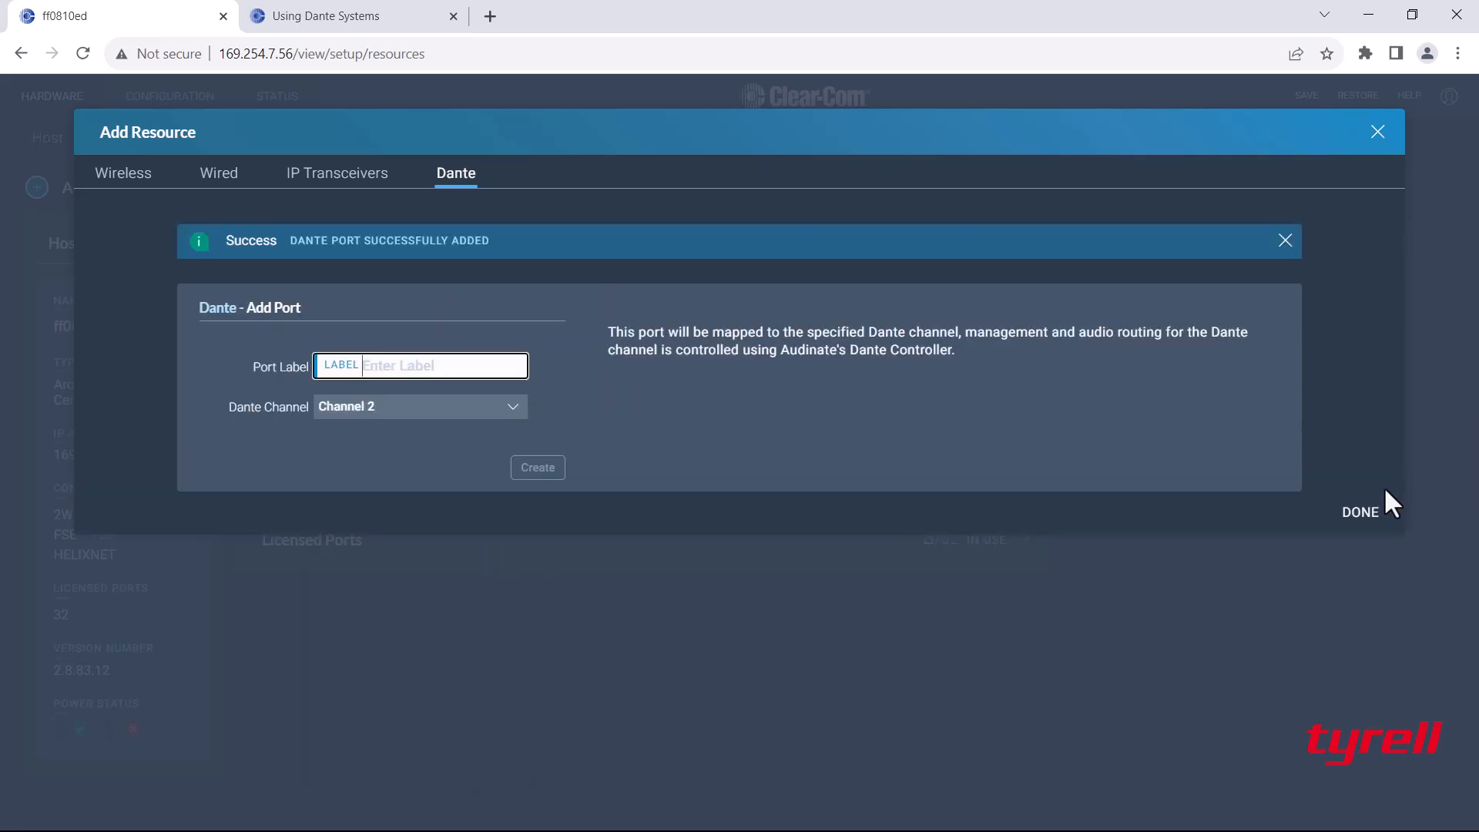
pyautogui.click(1360, 513)
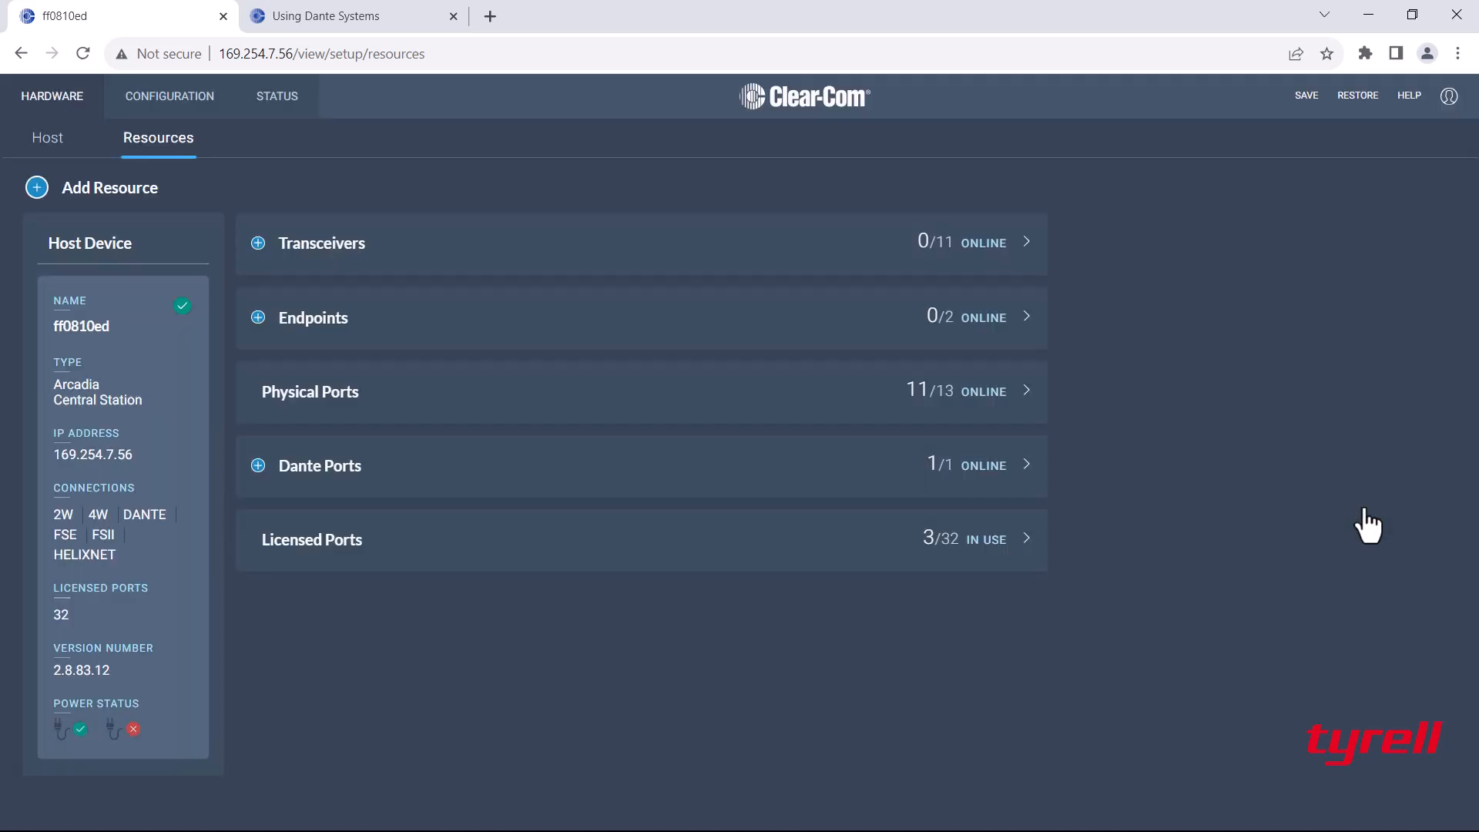
pyautogui.moveTo(669, 491)
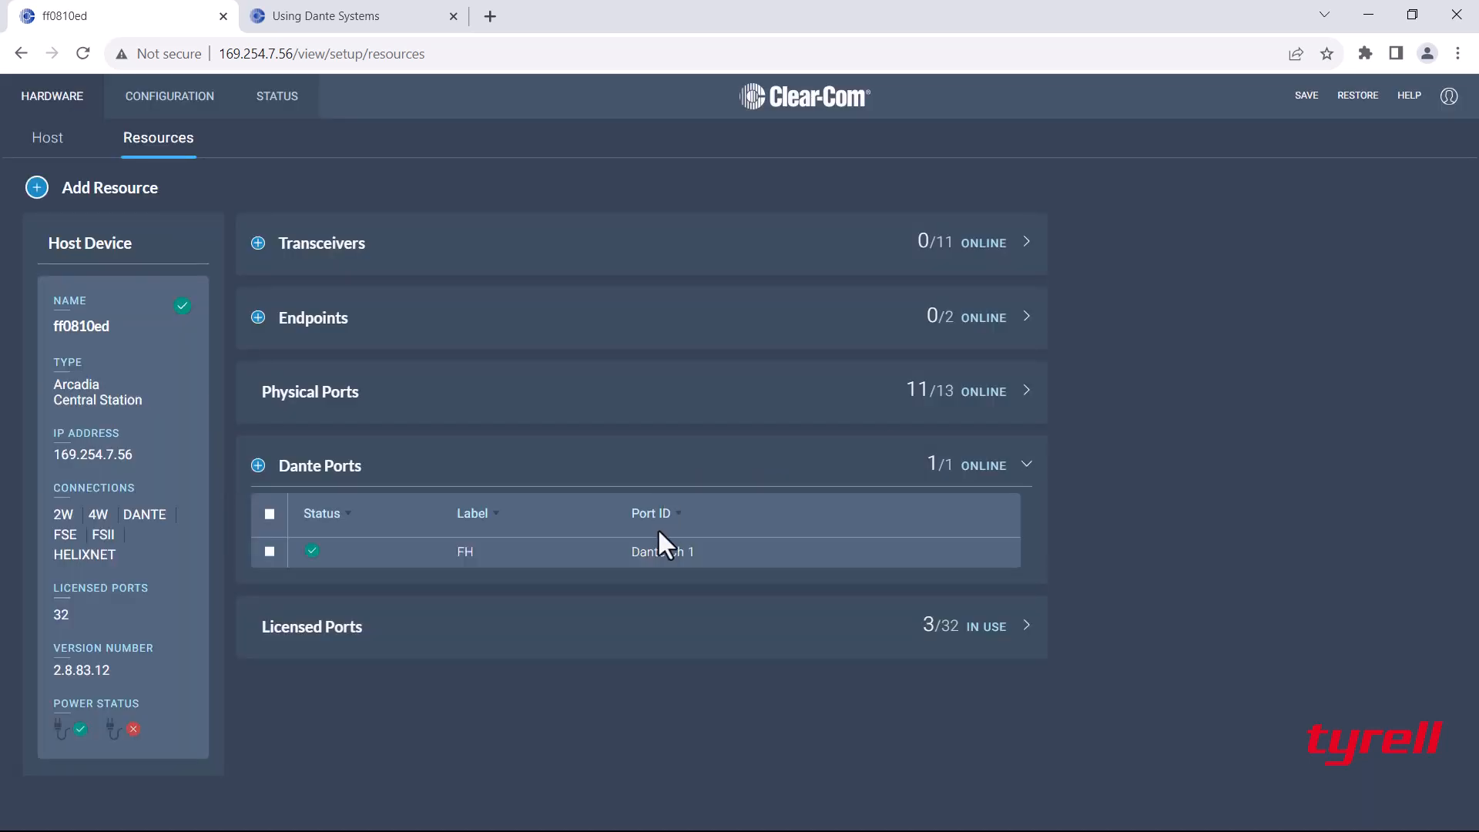
# View the FH port's 0 dB gain on Channel 1 and its licensed port usage.
pyautogui.click(642, 552)
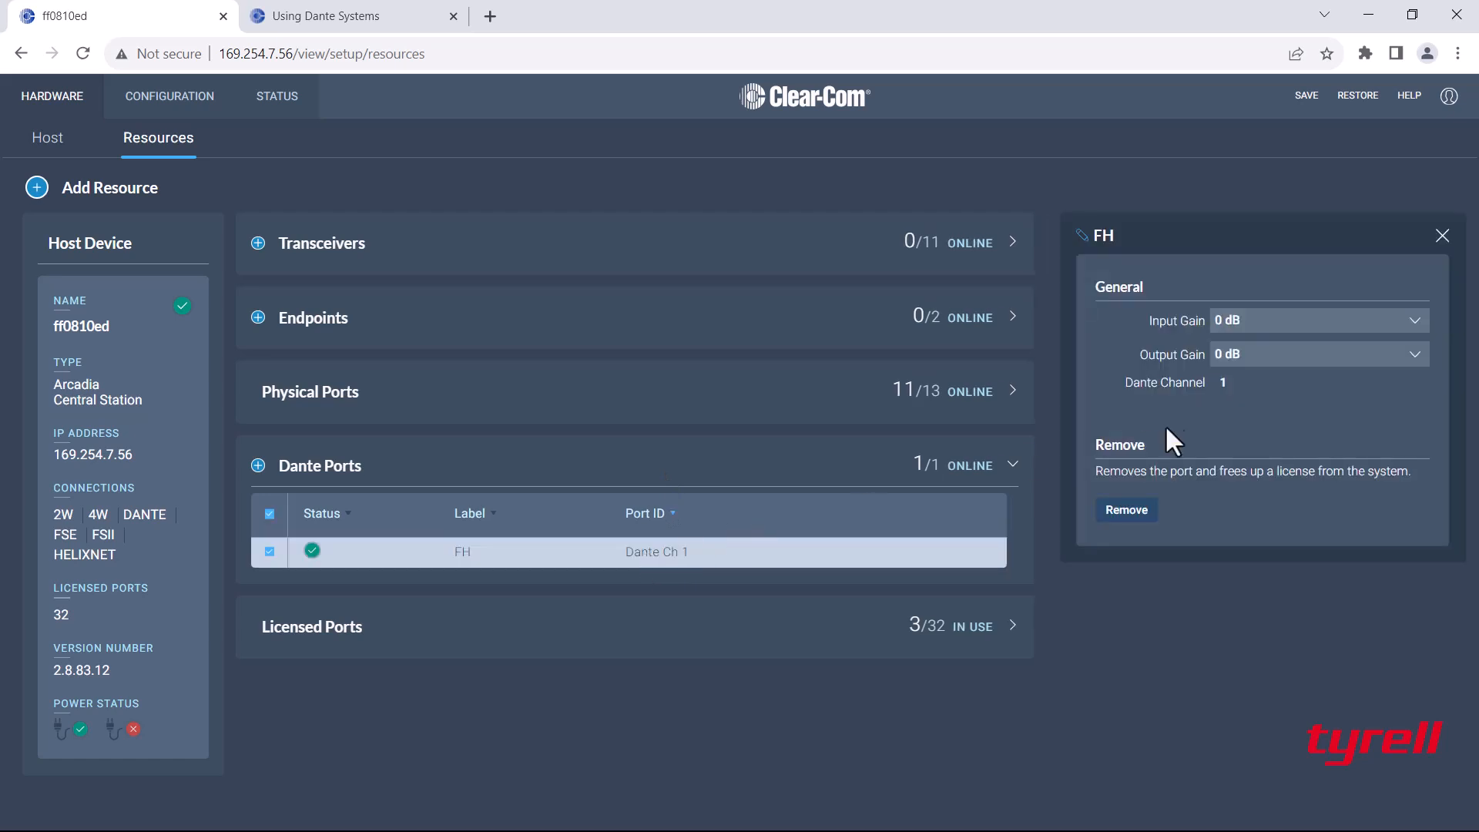
pyautogui.moveTo(1311, 354)
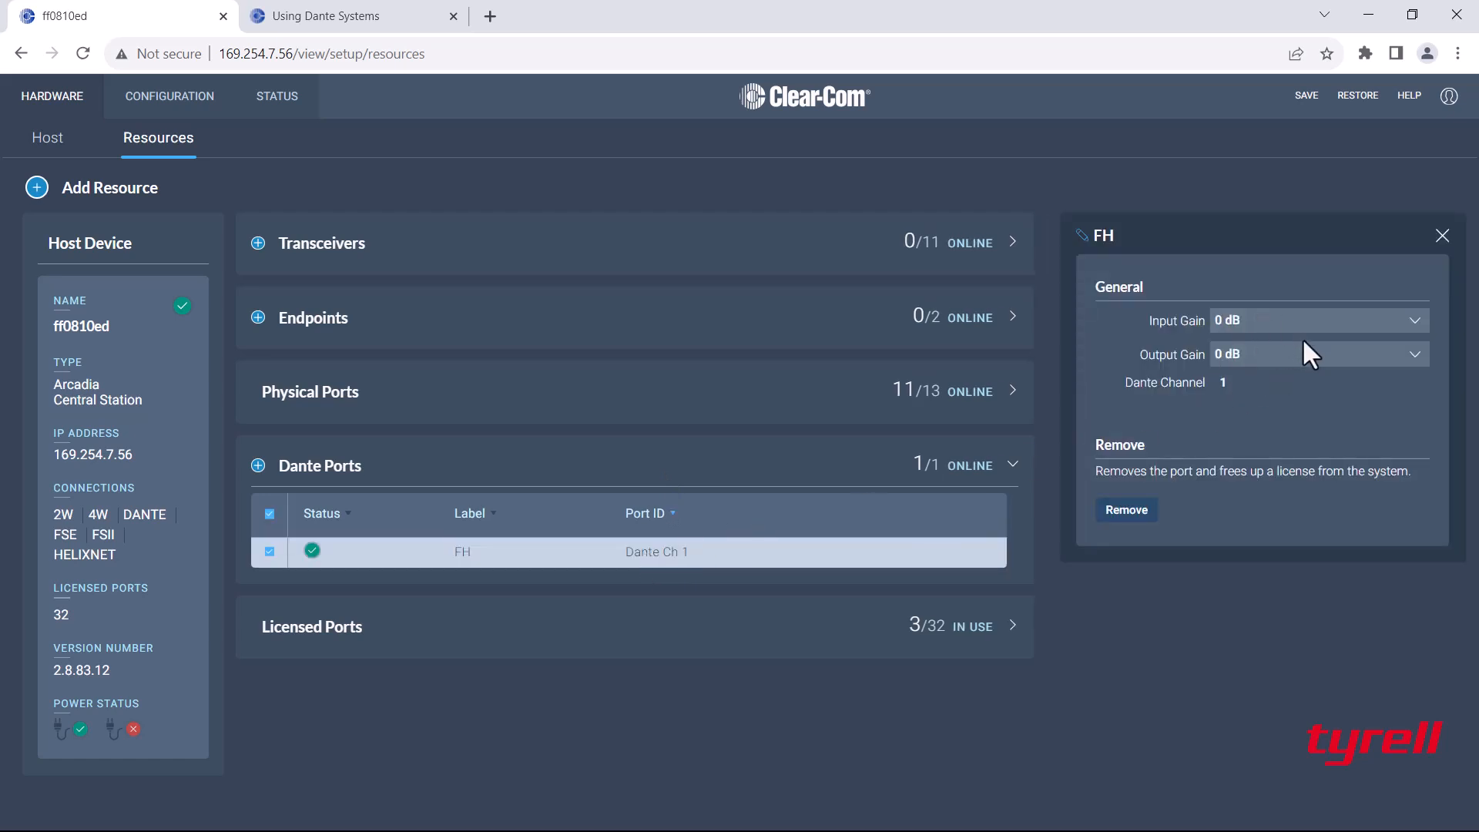
pyautogui.moveTo(1195, 442)
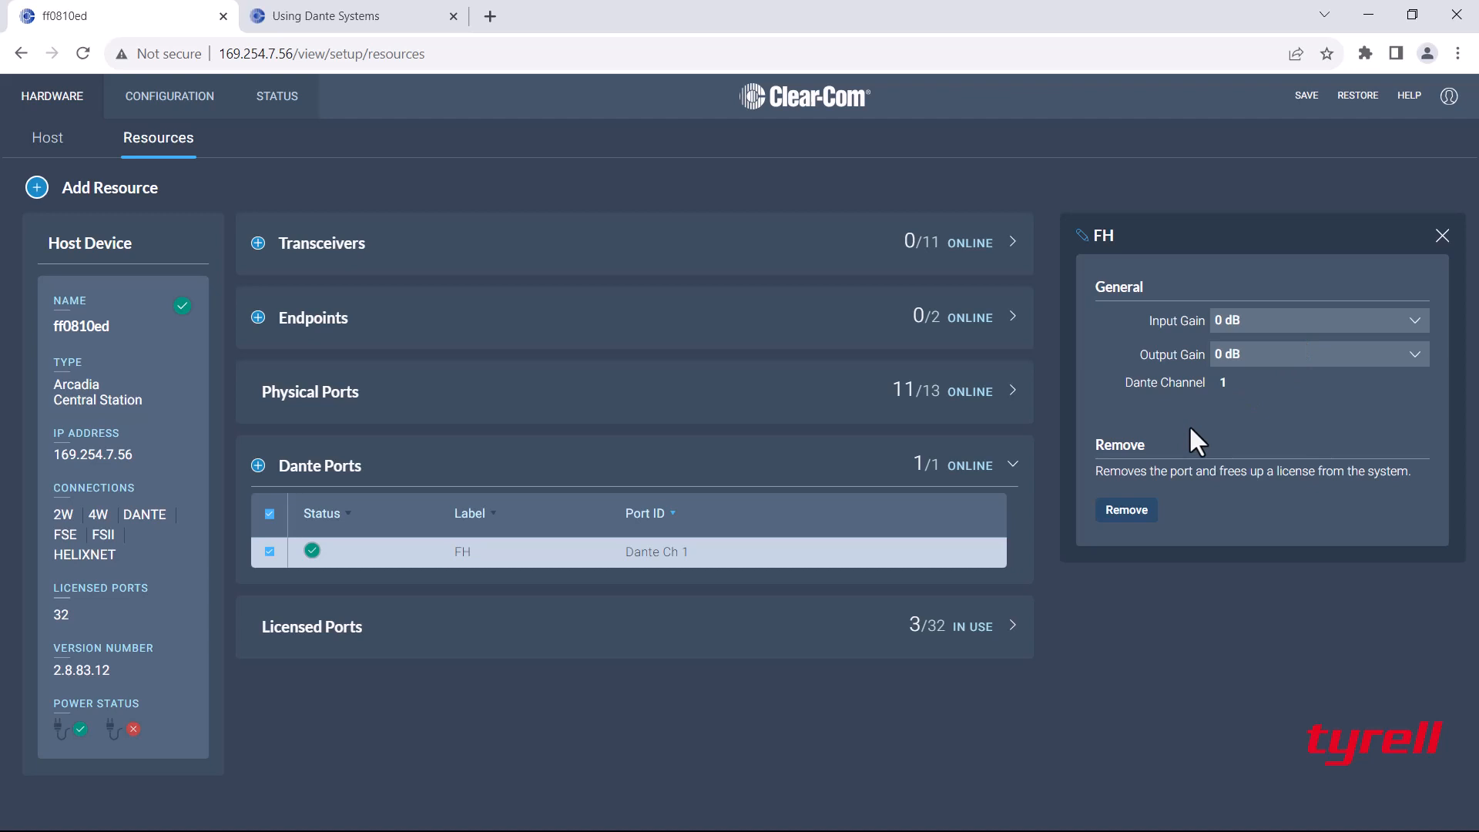
pyautogui.moveTo(1151, 529)
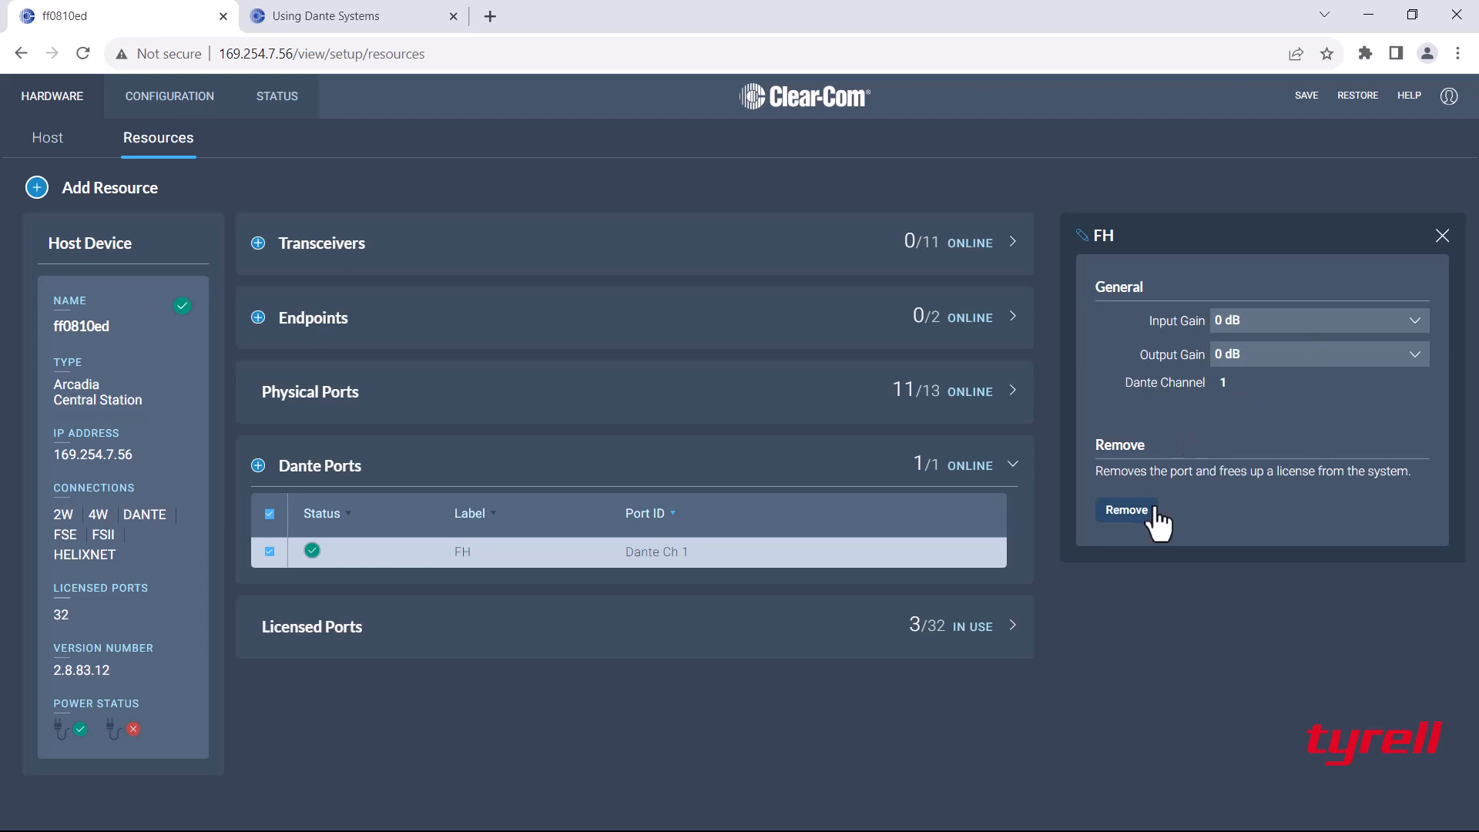
pyautogui.moveTo(1085, 250)
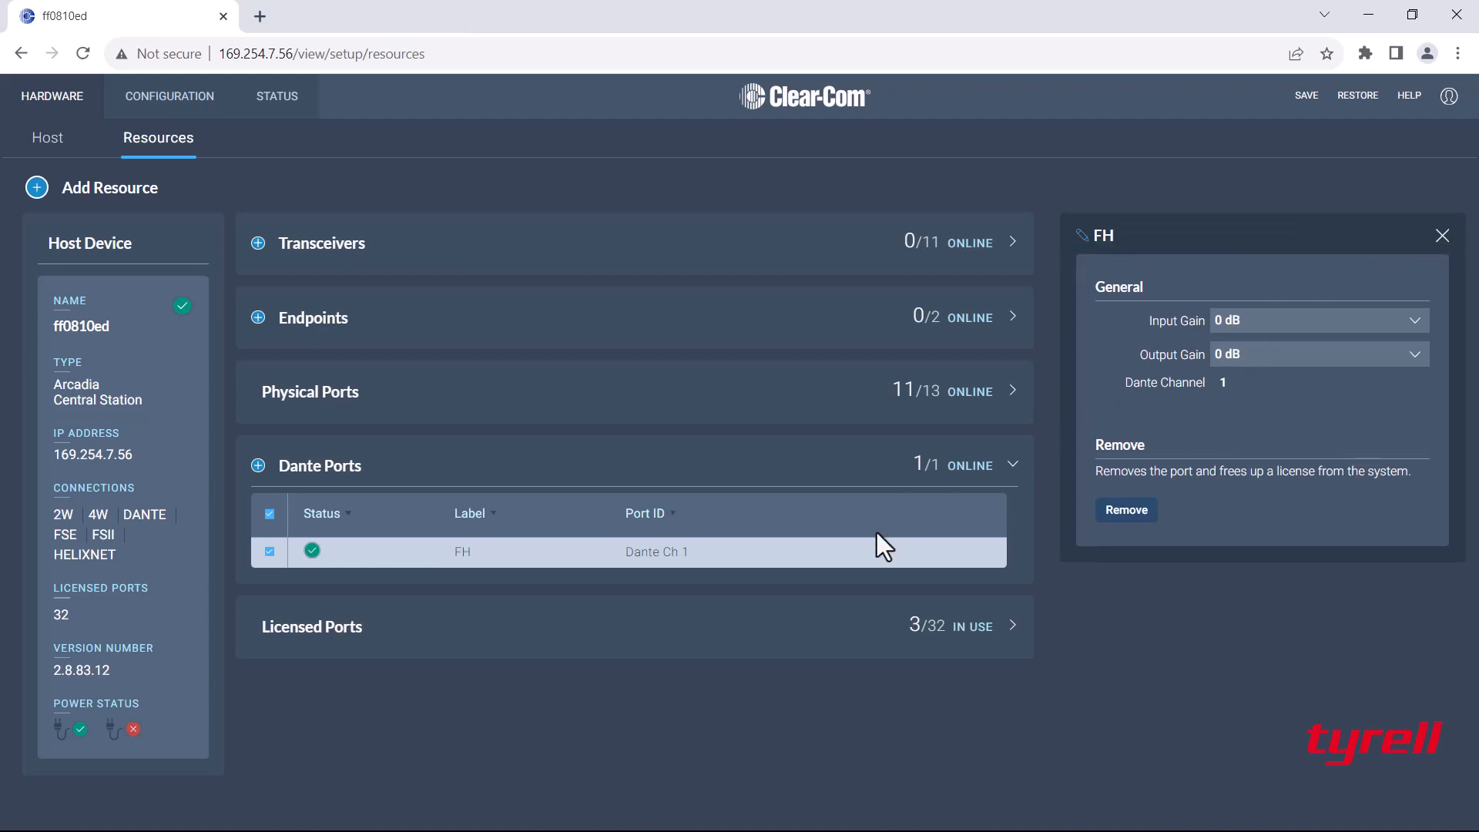
pyautogui.click(1012, 626)
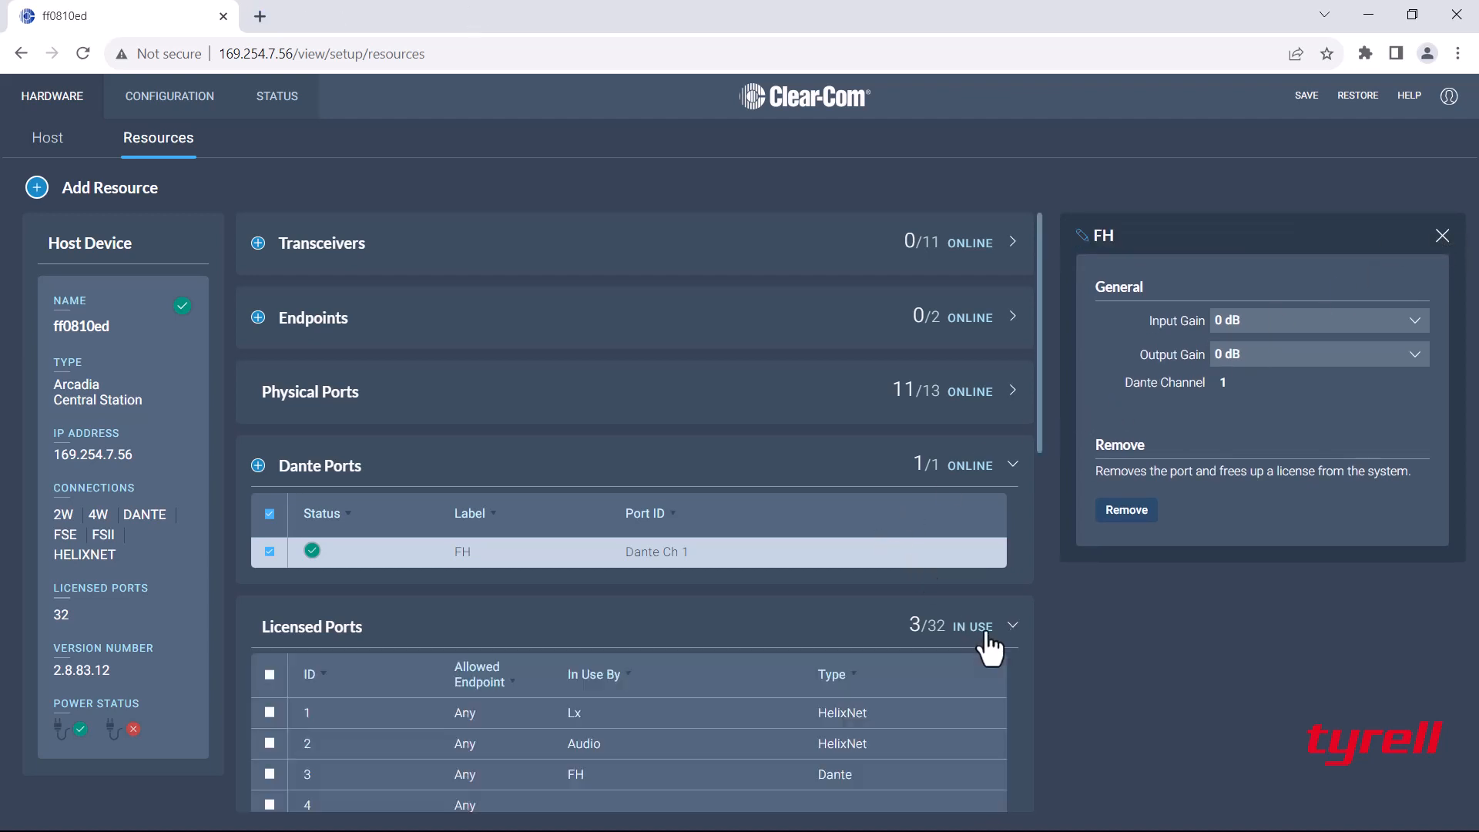
pyautogui.scroll(-3)
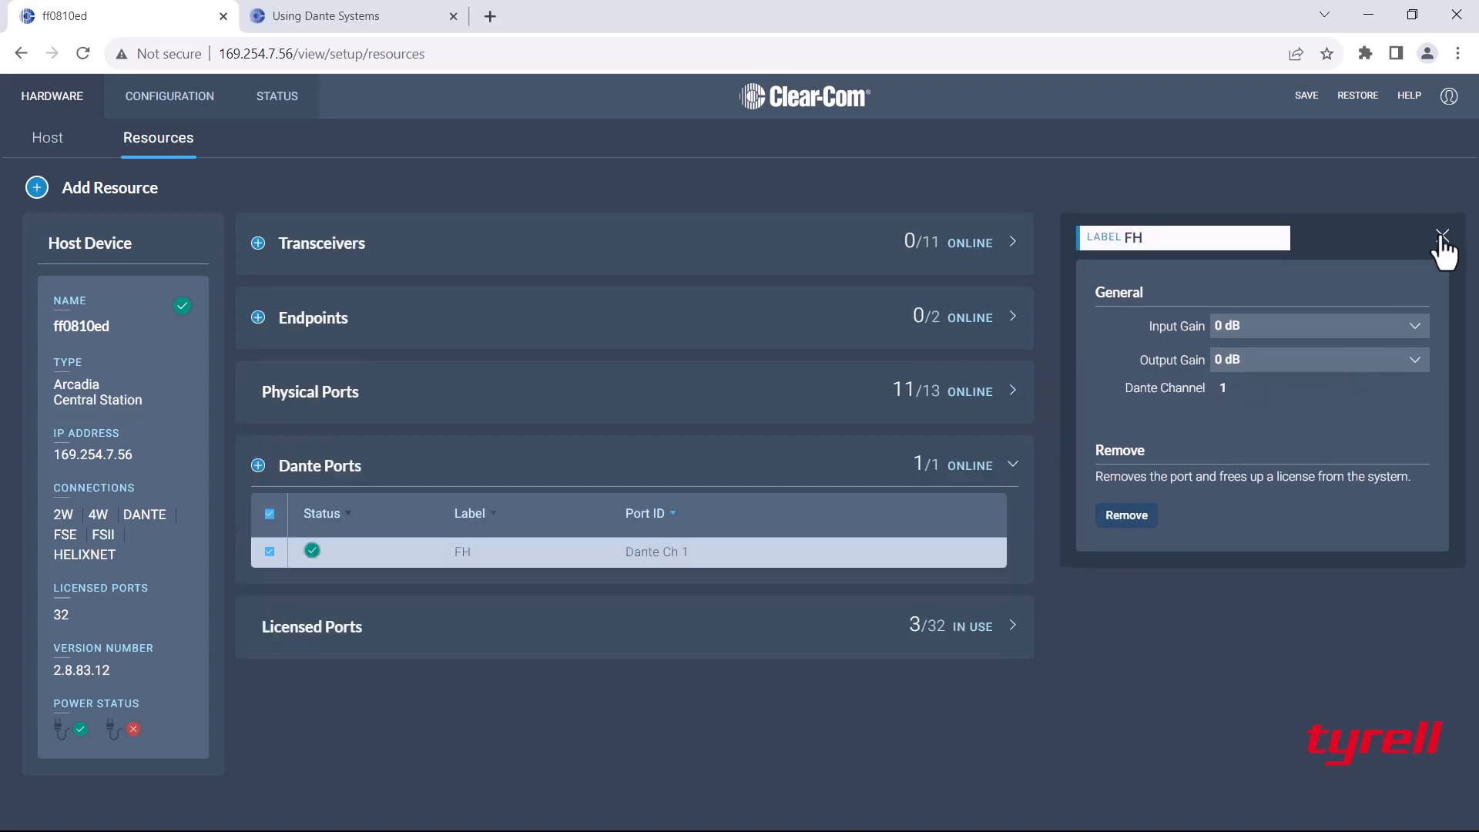
# Assign the FH Dante port to the Audio channel under Channels configuration.
pyautogui.click(1442, 236)
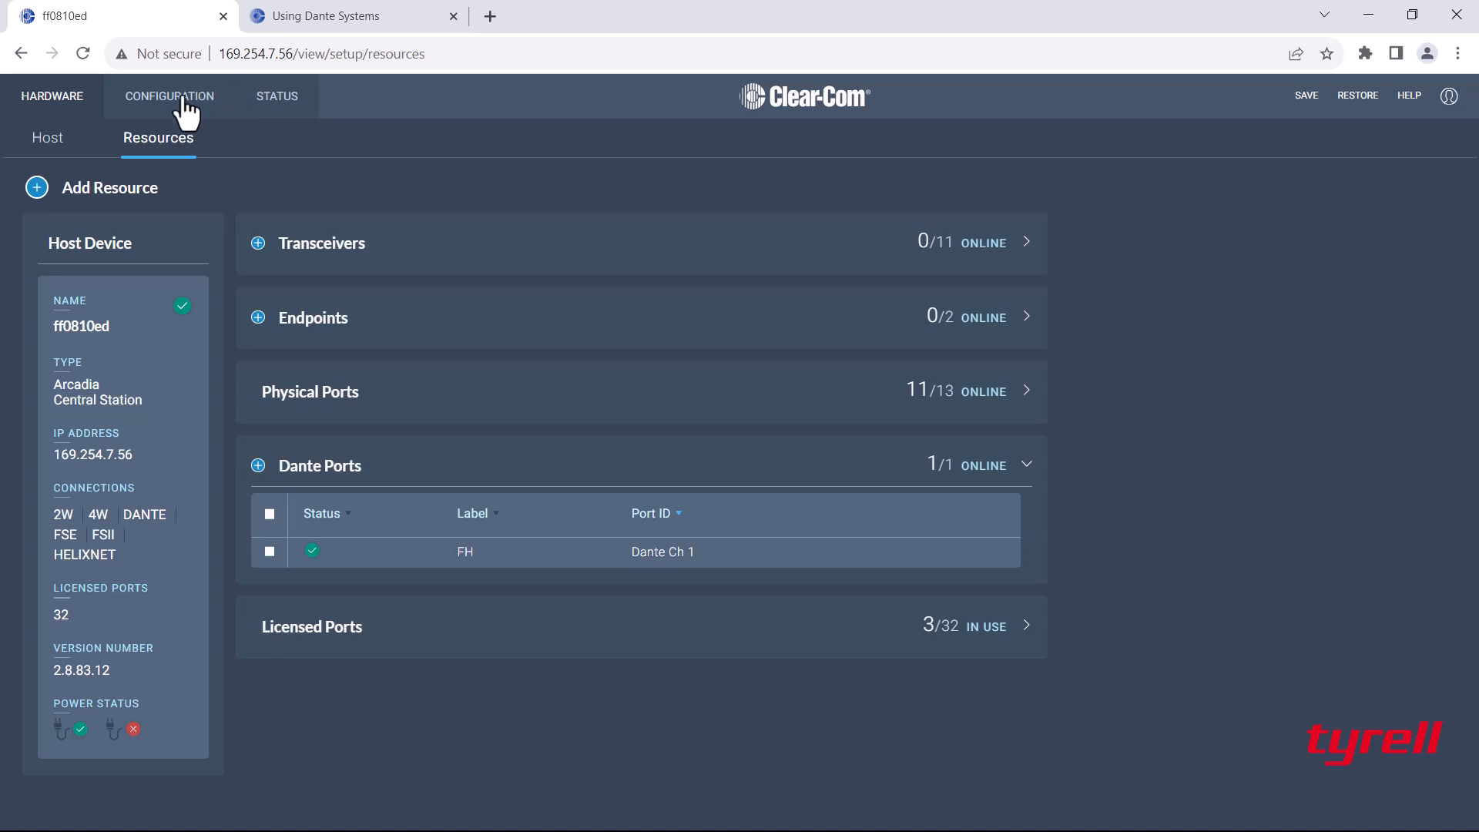
pyautogui.click(168, 96)
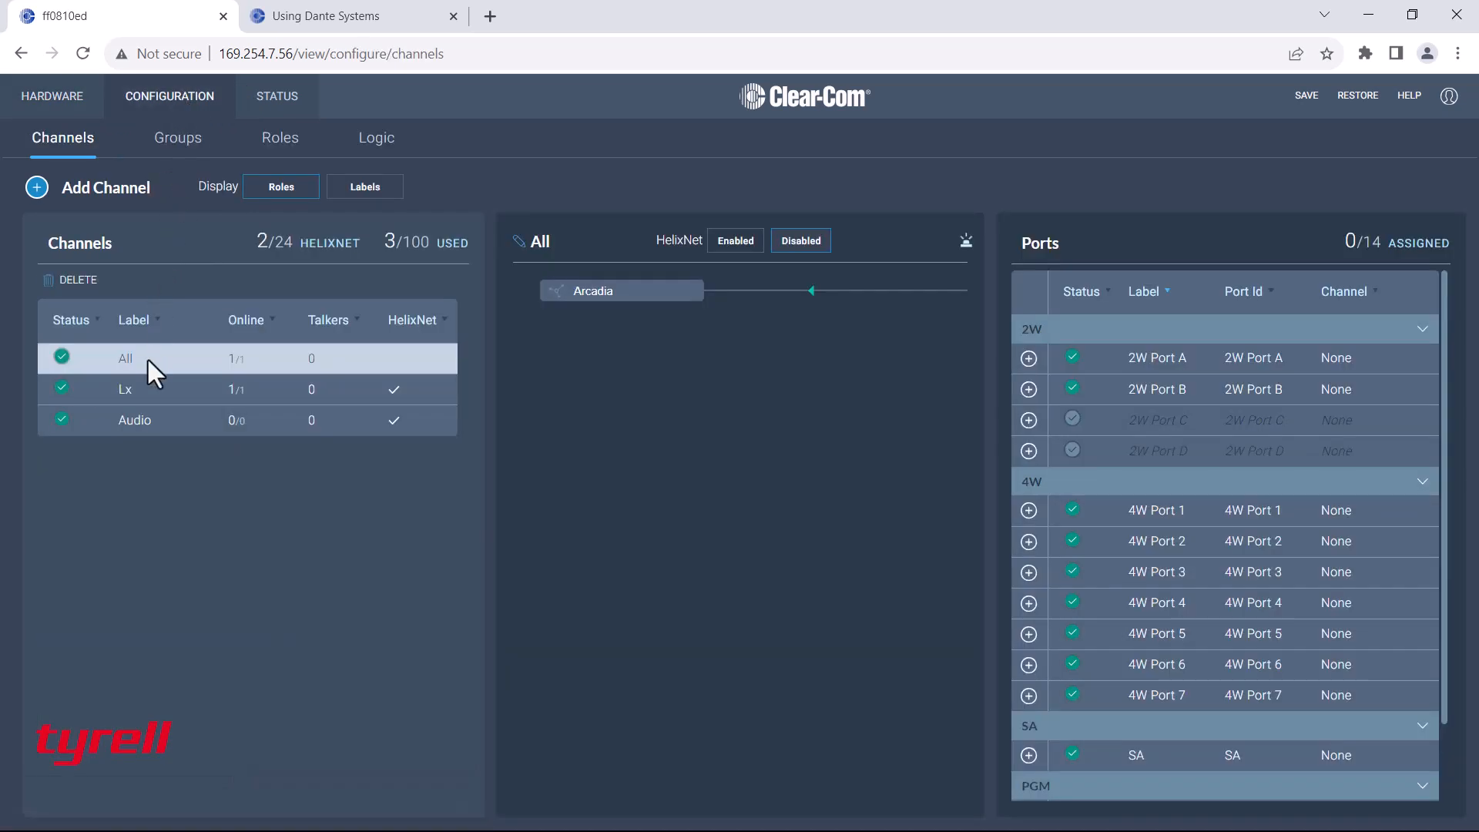
pyautogui.moveTo(167, 444)
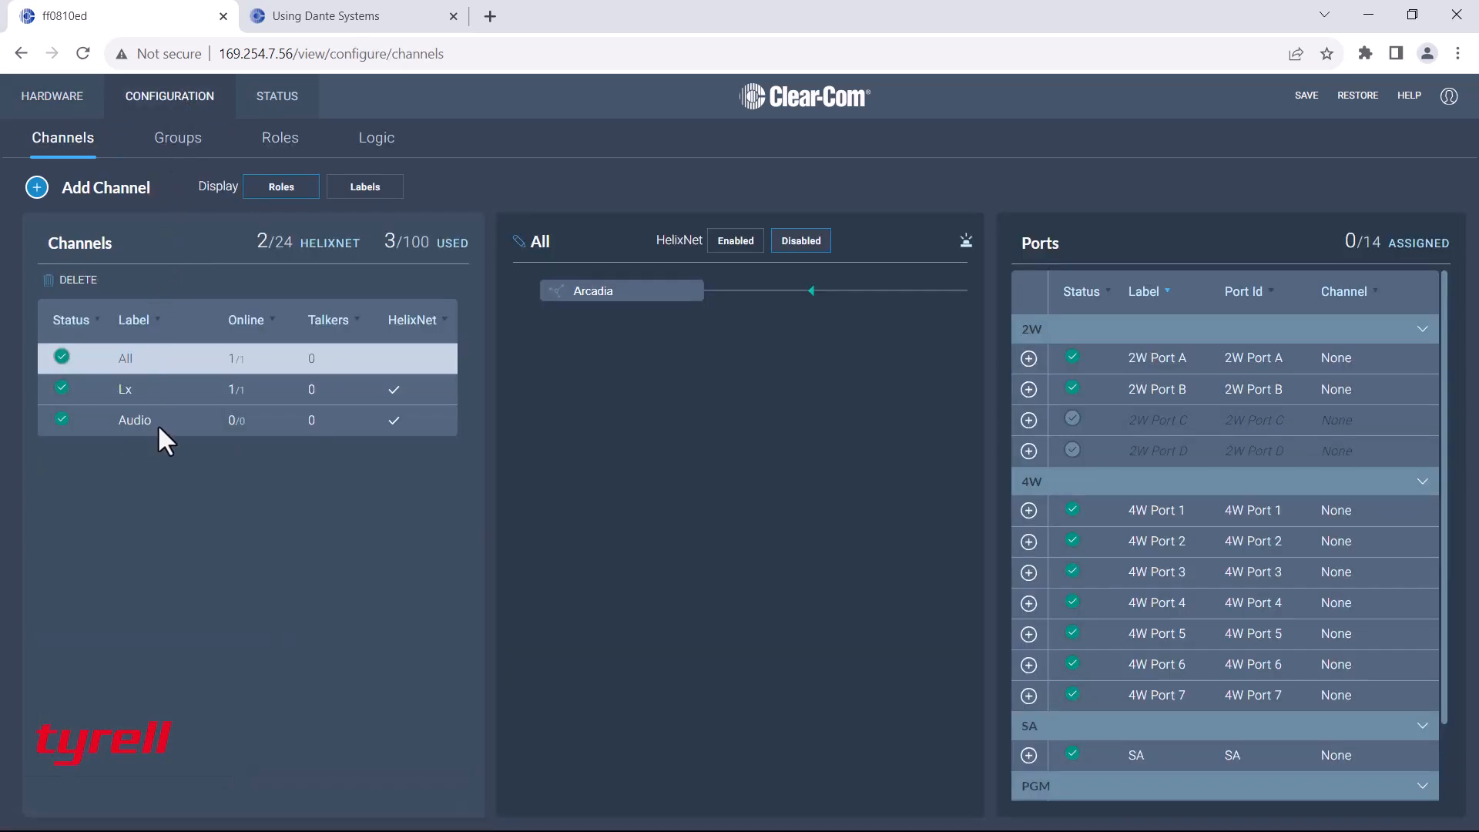
pyautogui.click(134, 420)
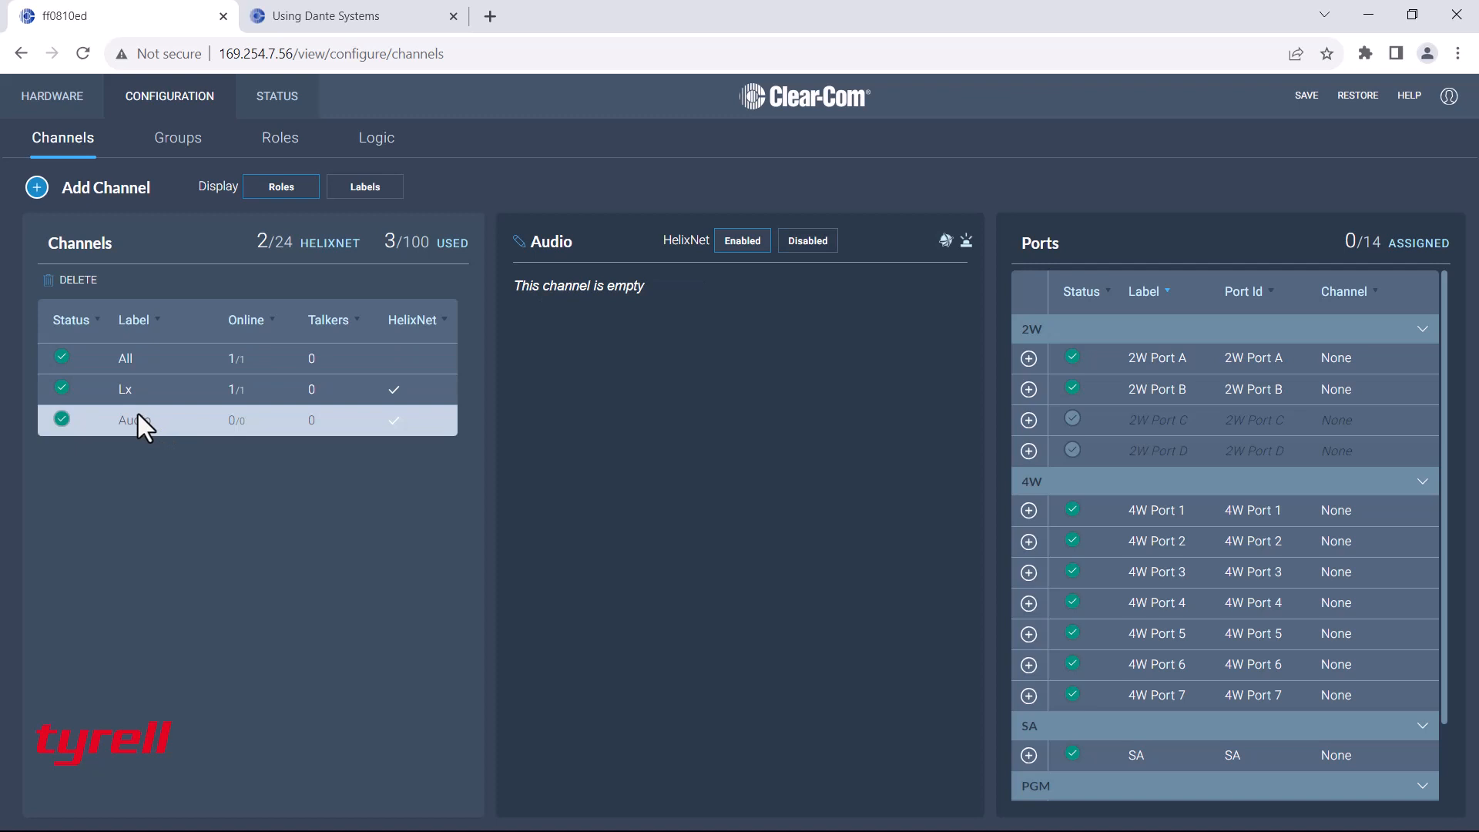
pyautogui.scroll(-3)
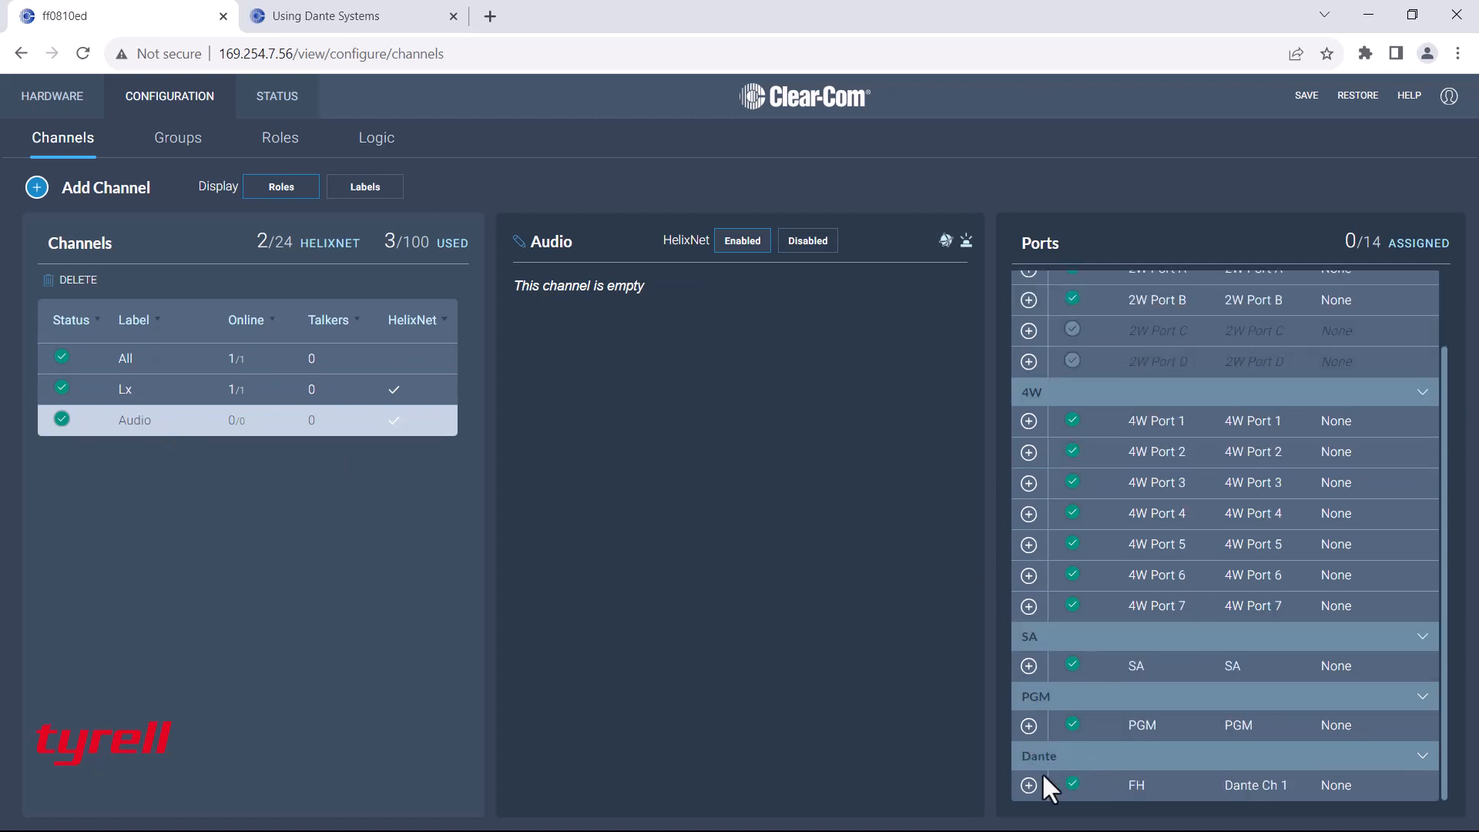
pyautogui.click(1029, 786)
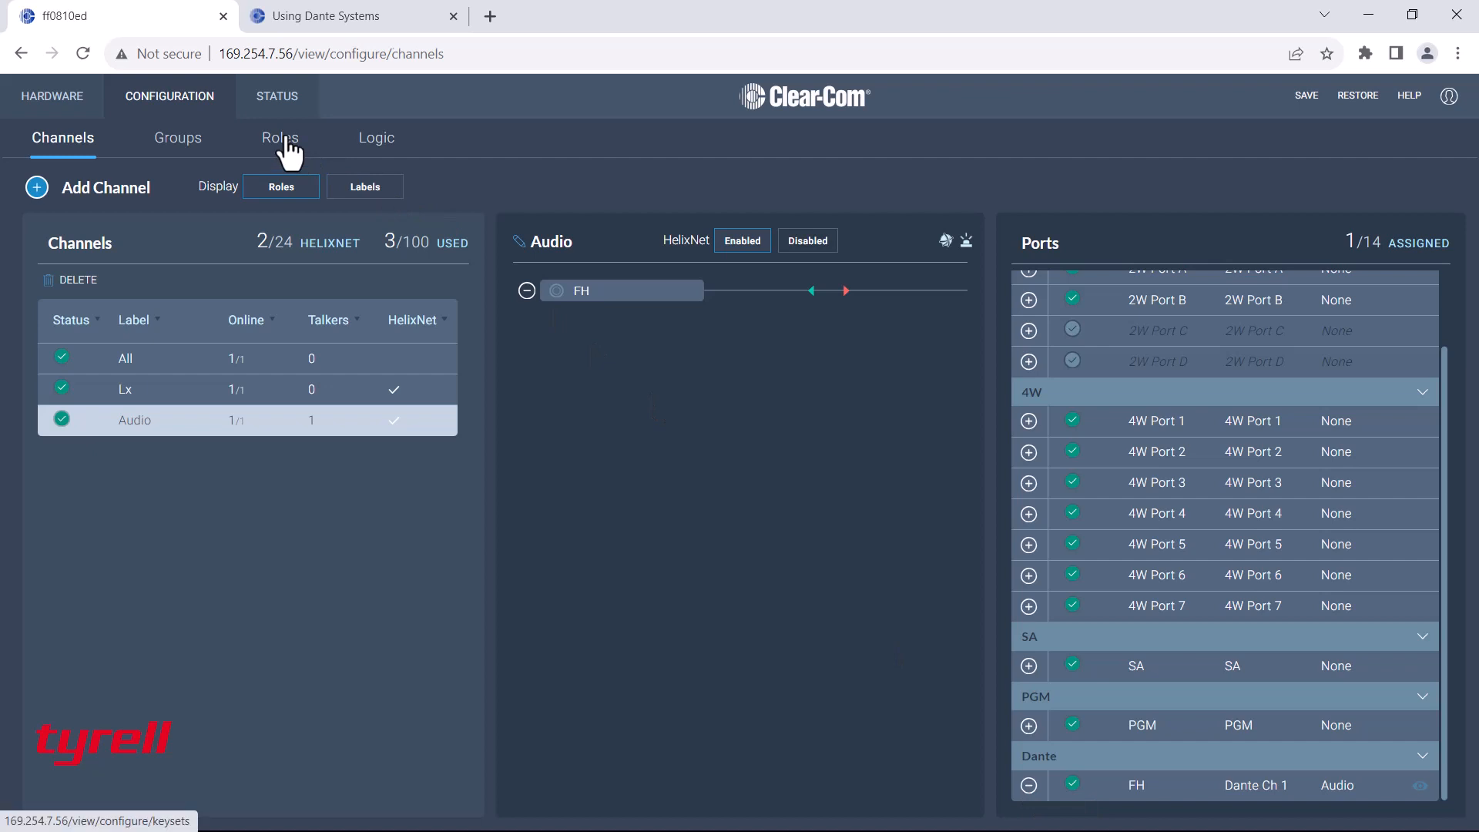
# Check the beltpack role's key D is on Audio, then view the Status overview.
pyautogui.click(279, 138)
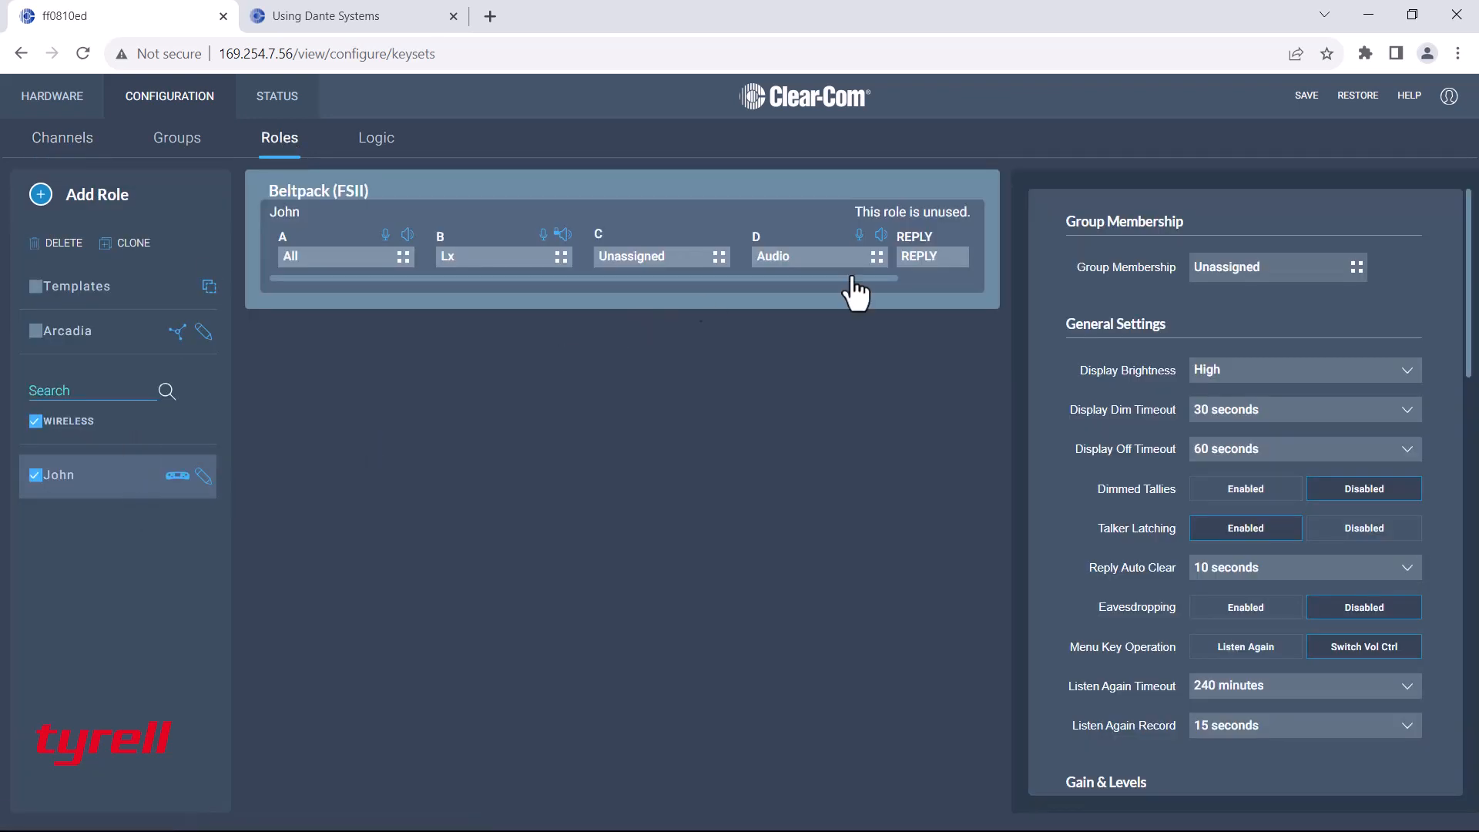
pyautogui.moveTo(857, 289)
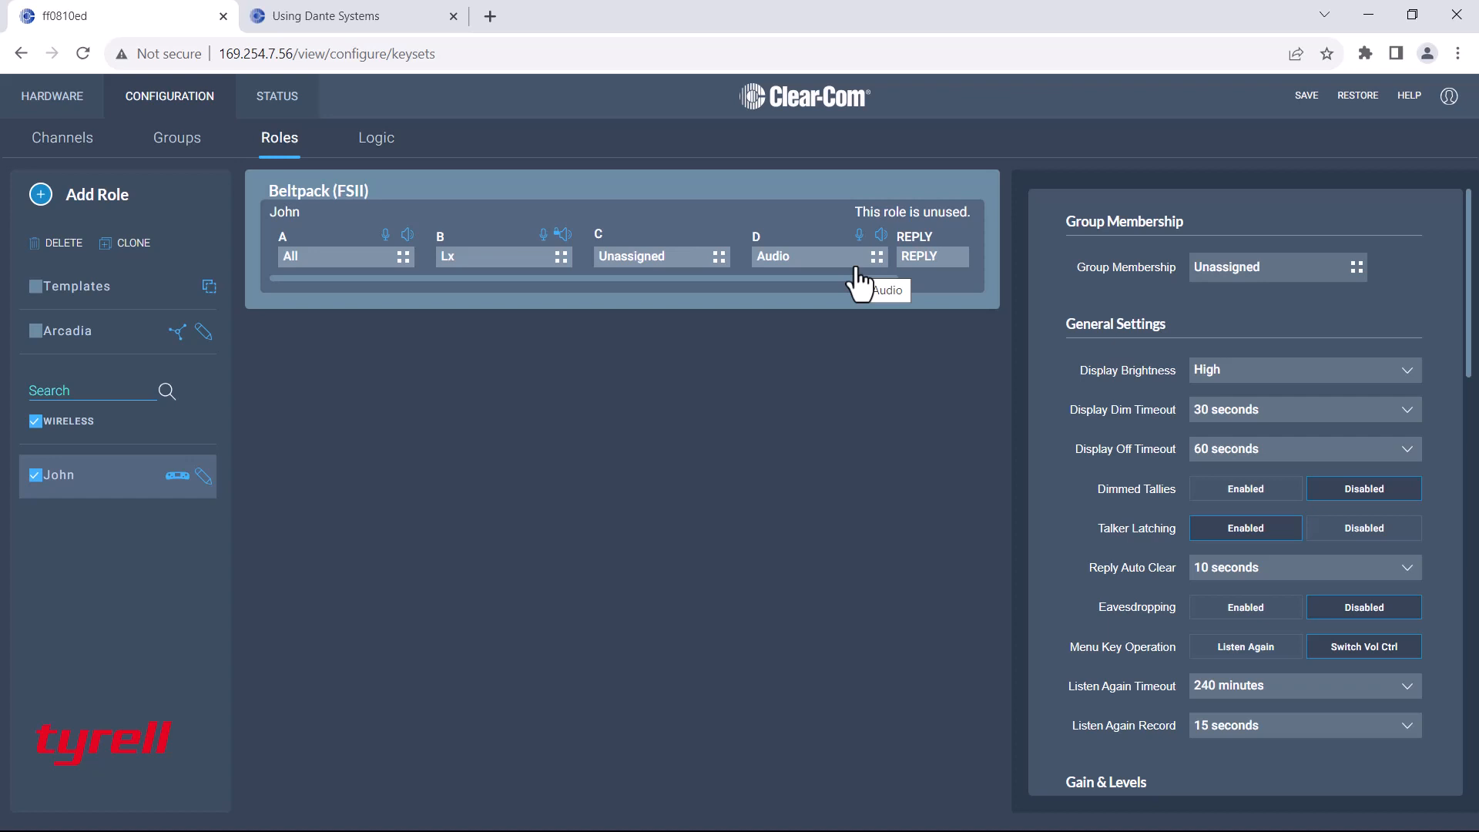
pyautogui.moveTo(337, 147)
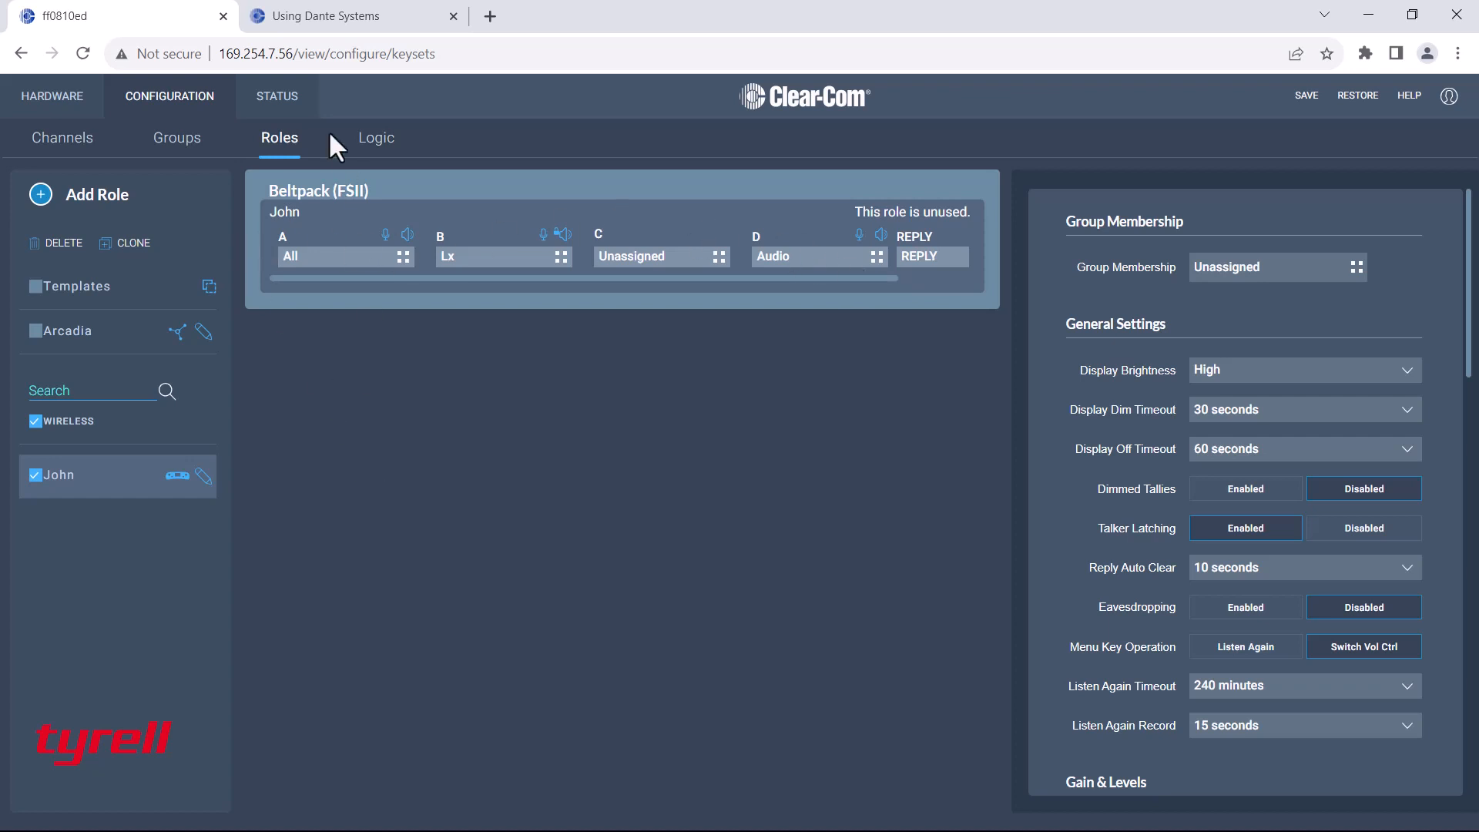
pyautogui.click(276, 96)
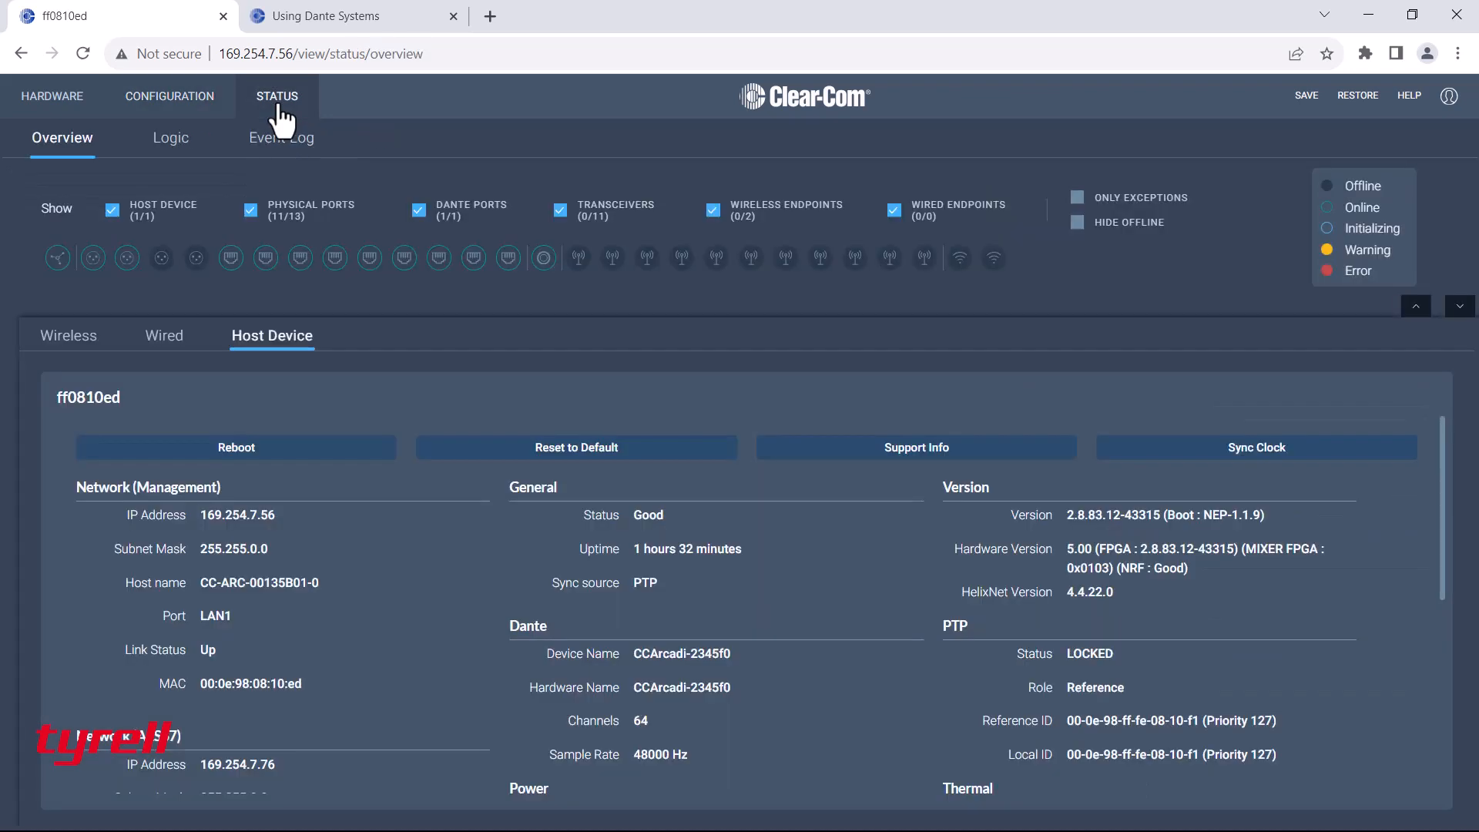
pyautogui.moveTo(114, 366)
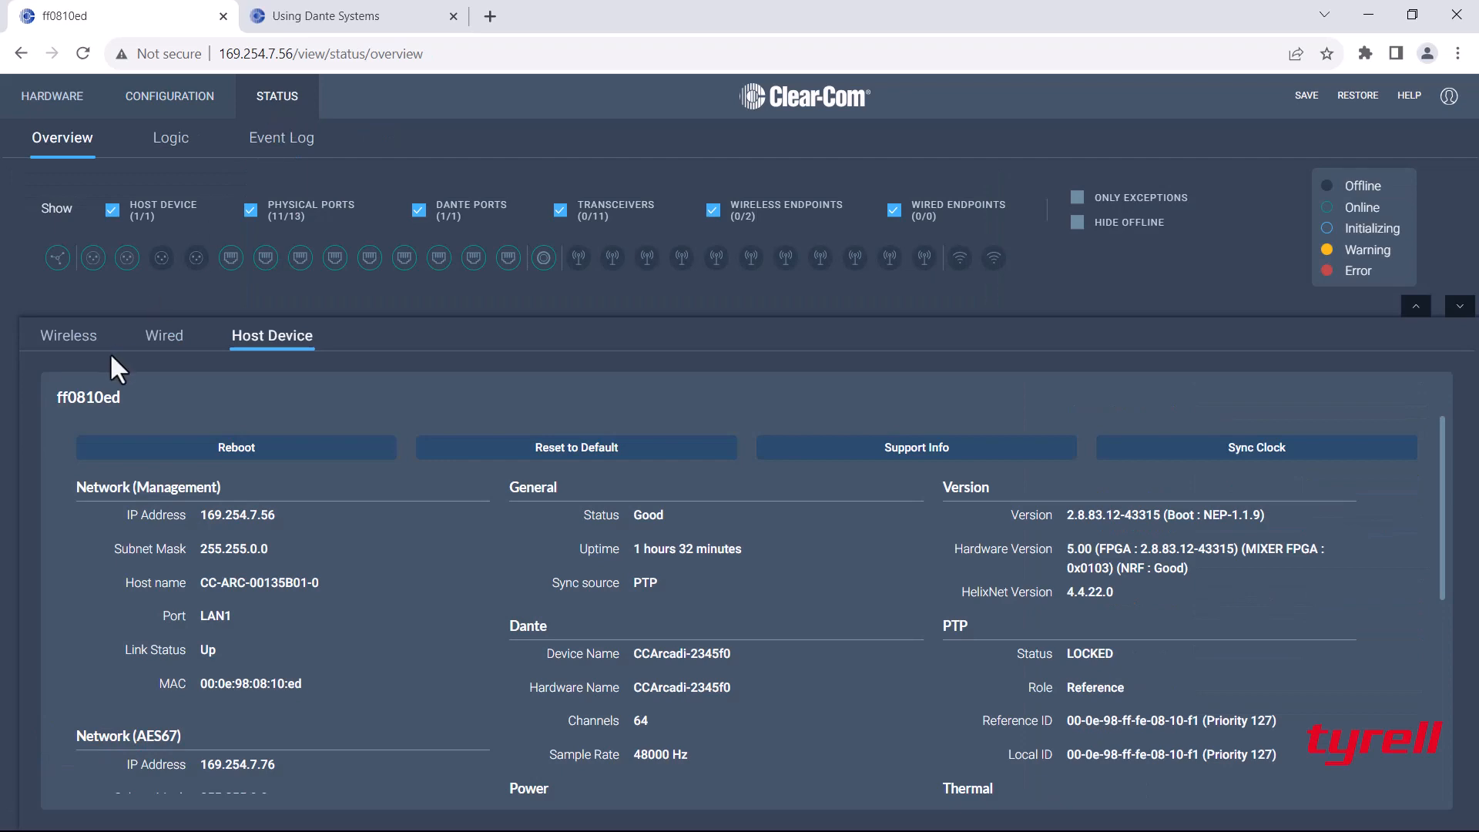
pyautogui.moveTo(293, 361)
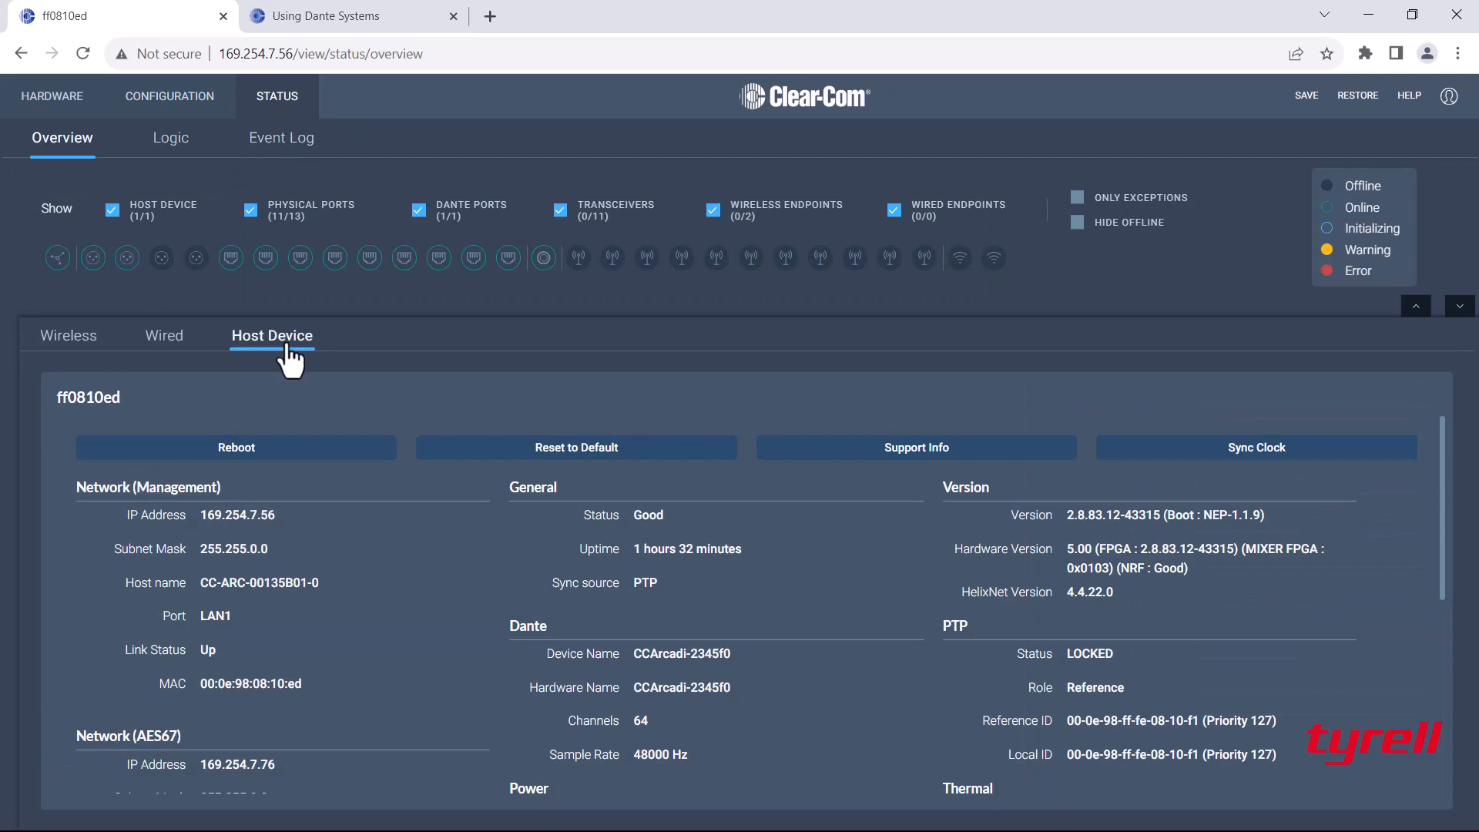
# Scroll to the Dante Primary network: LAN2, 169.254.36.209, 1000 Mbps, link up.
pyautogui.scroll(-3)
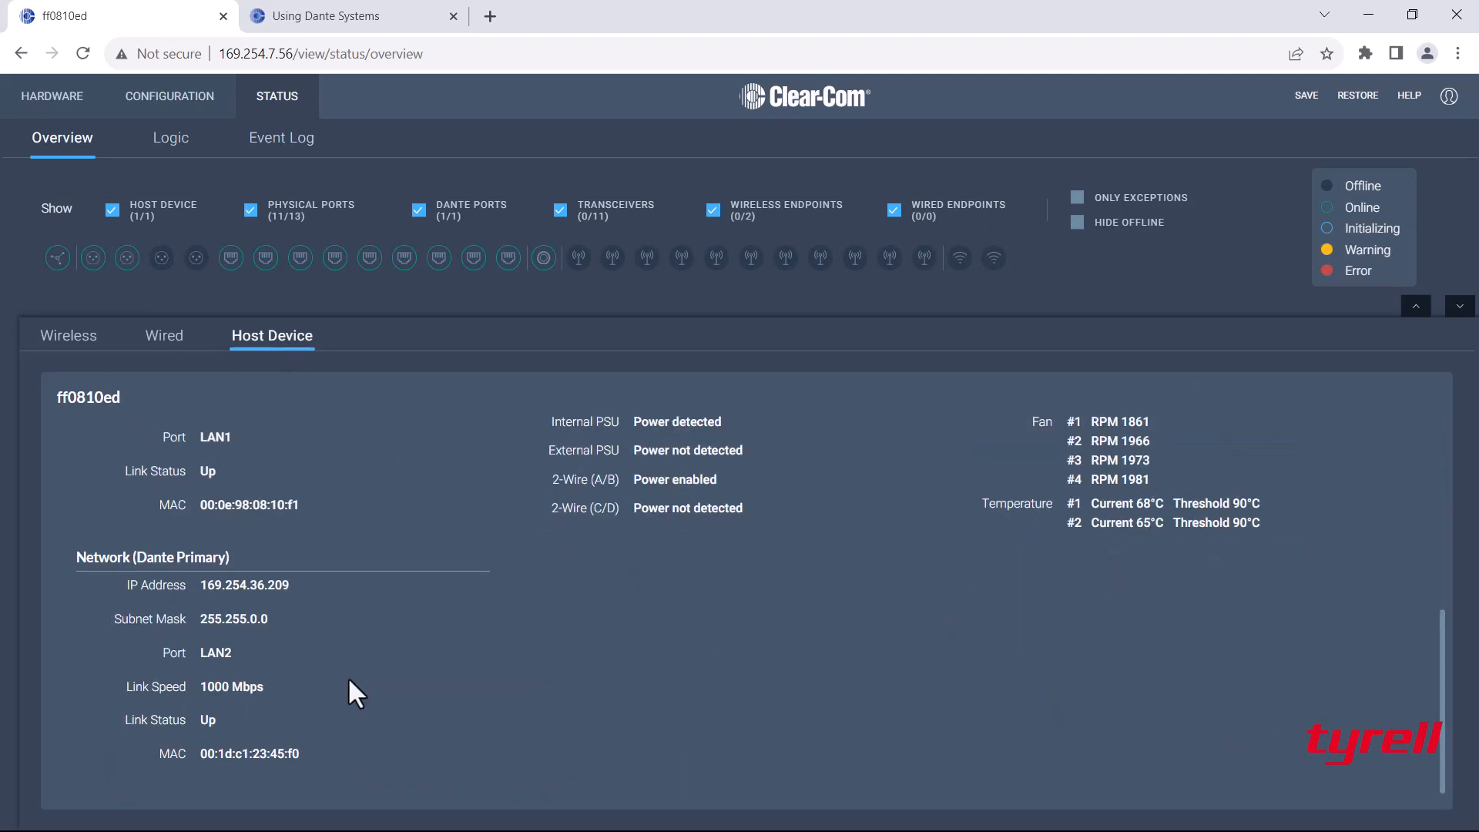
pyautogui.moveTo(471, 712)
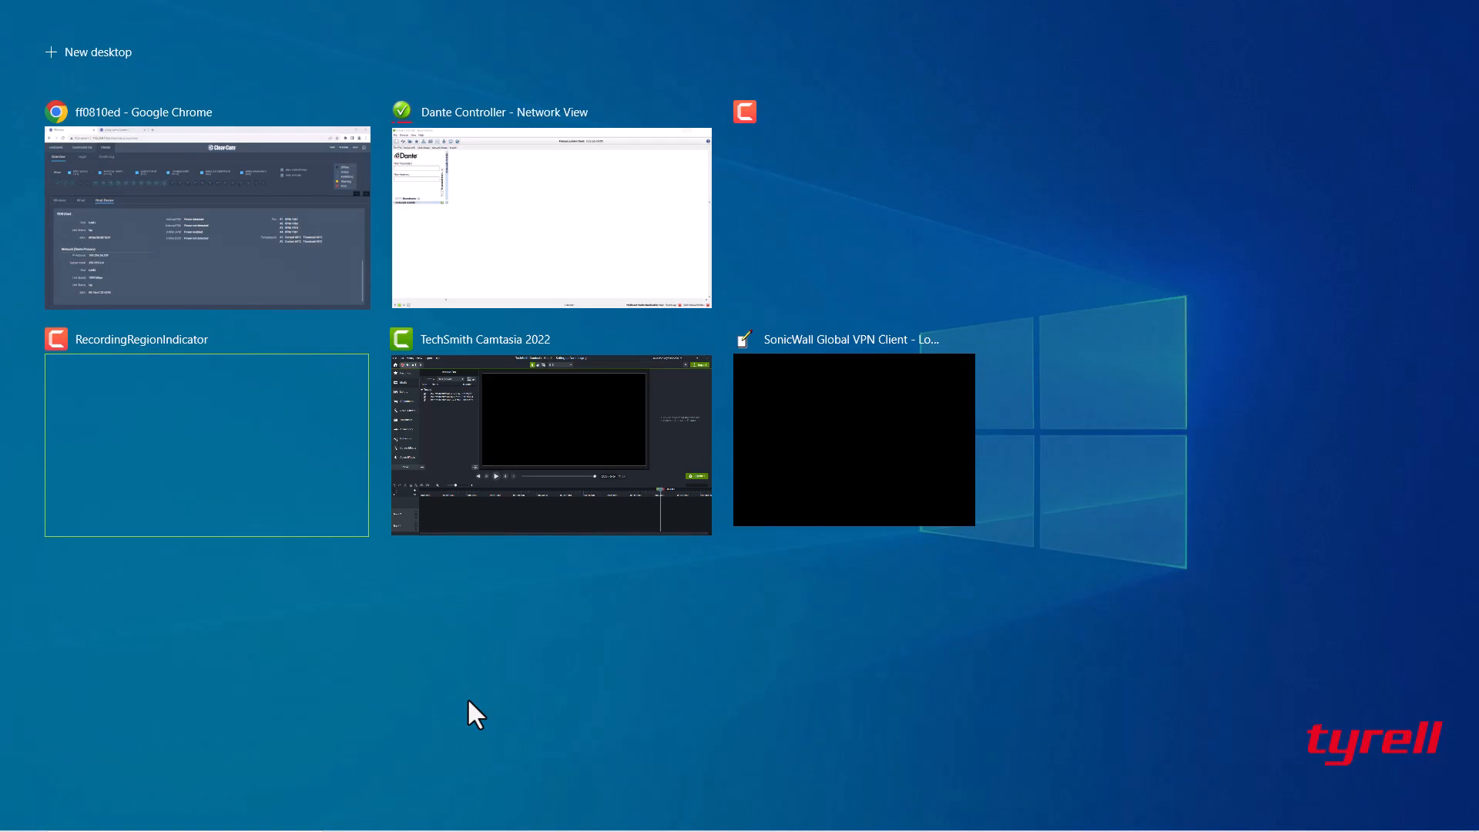
# Show CCArcadi-2345f0's 64 transmit channels in Dante Controller's routing grid.
pyautogui.click(551, 219)
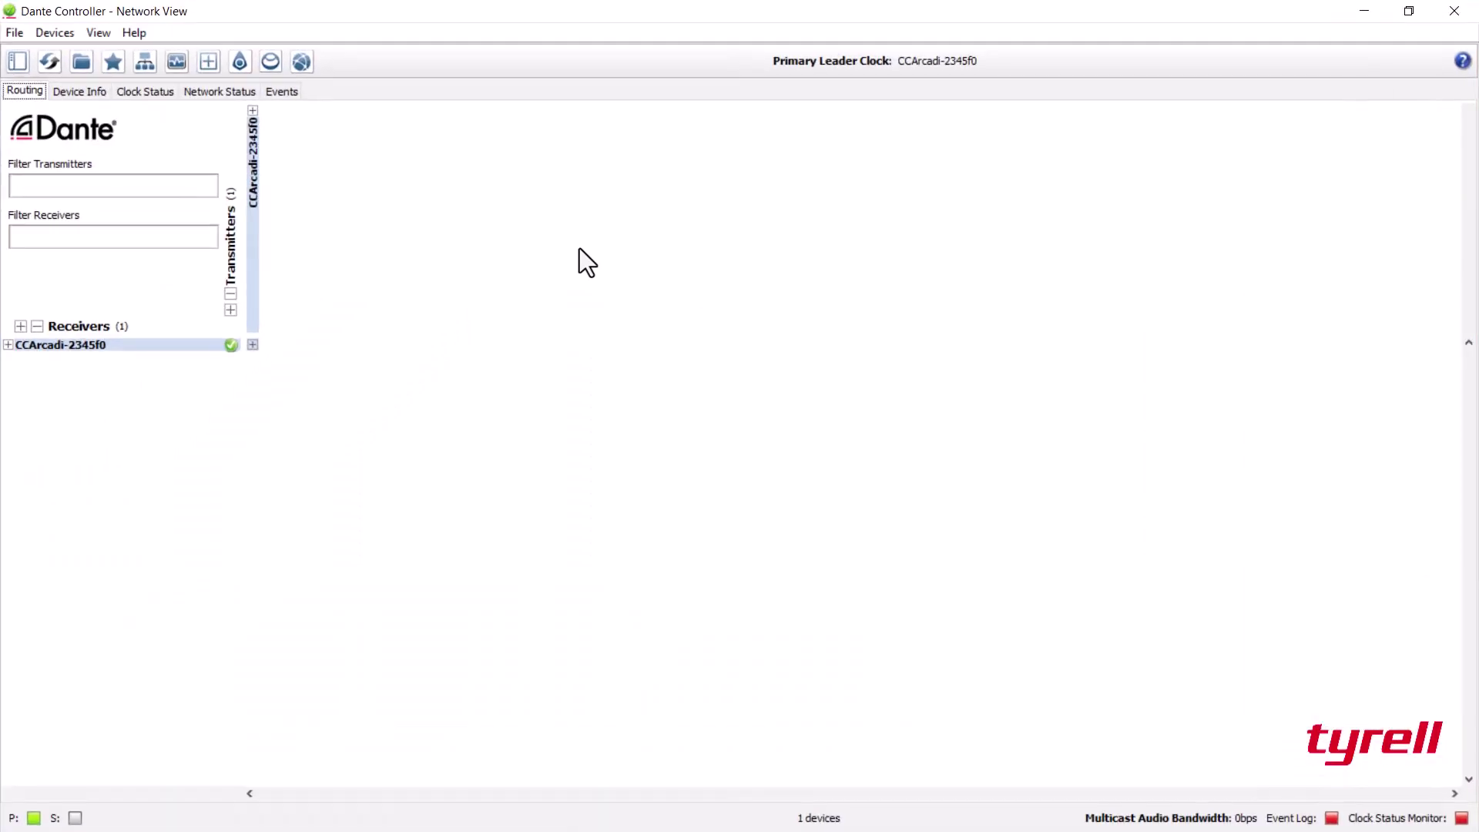
pyautogui.click(8, 345)
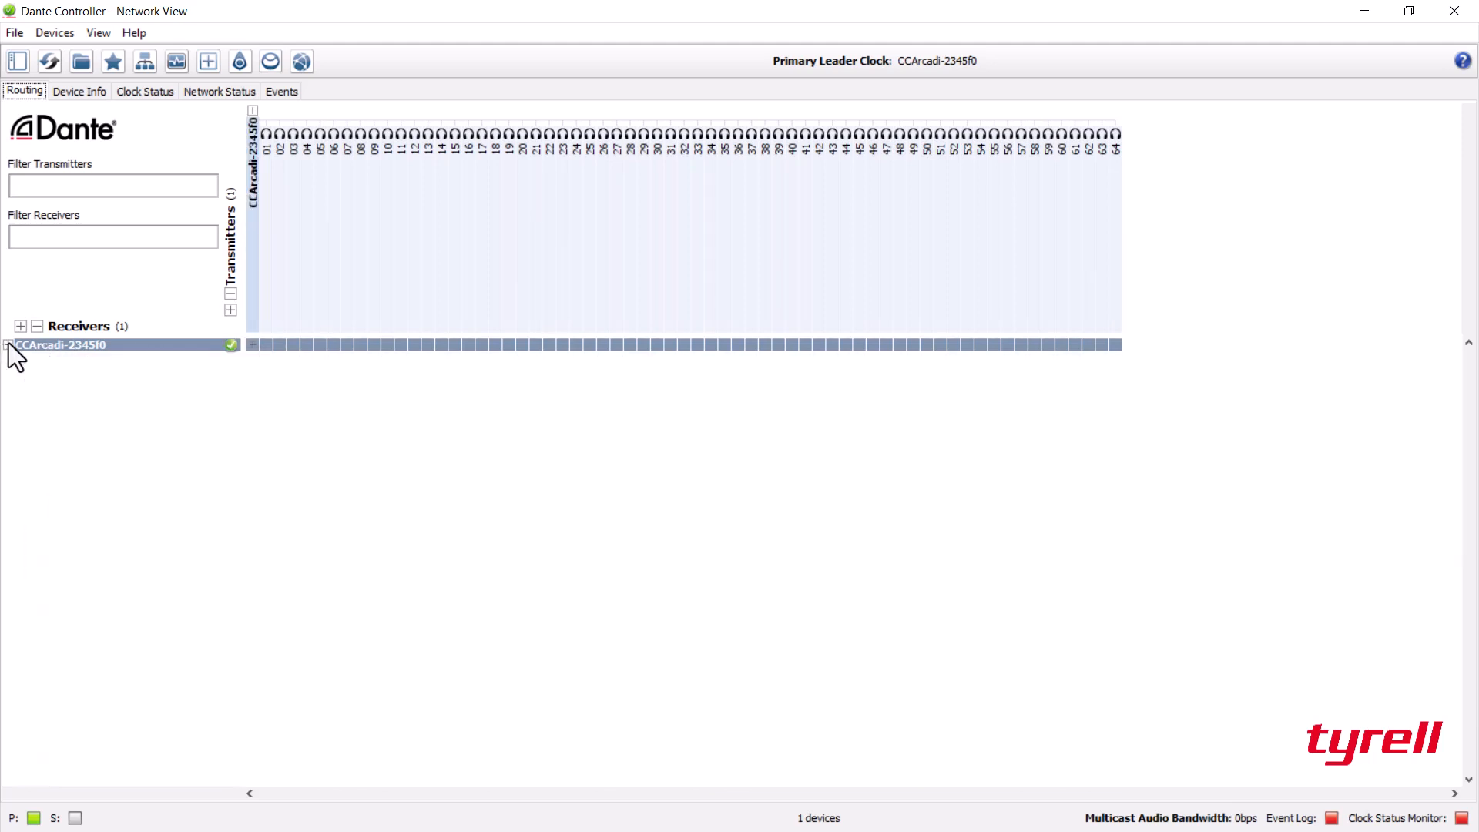
pyautogui.click(9, 344)
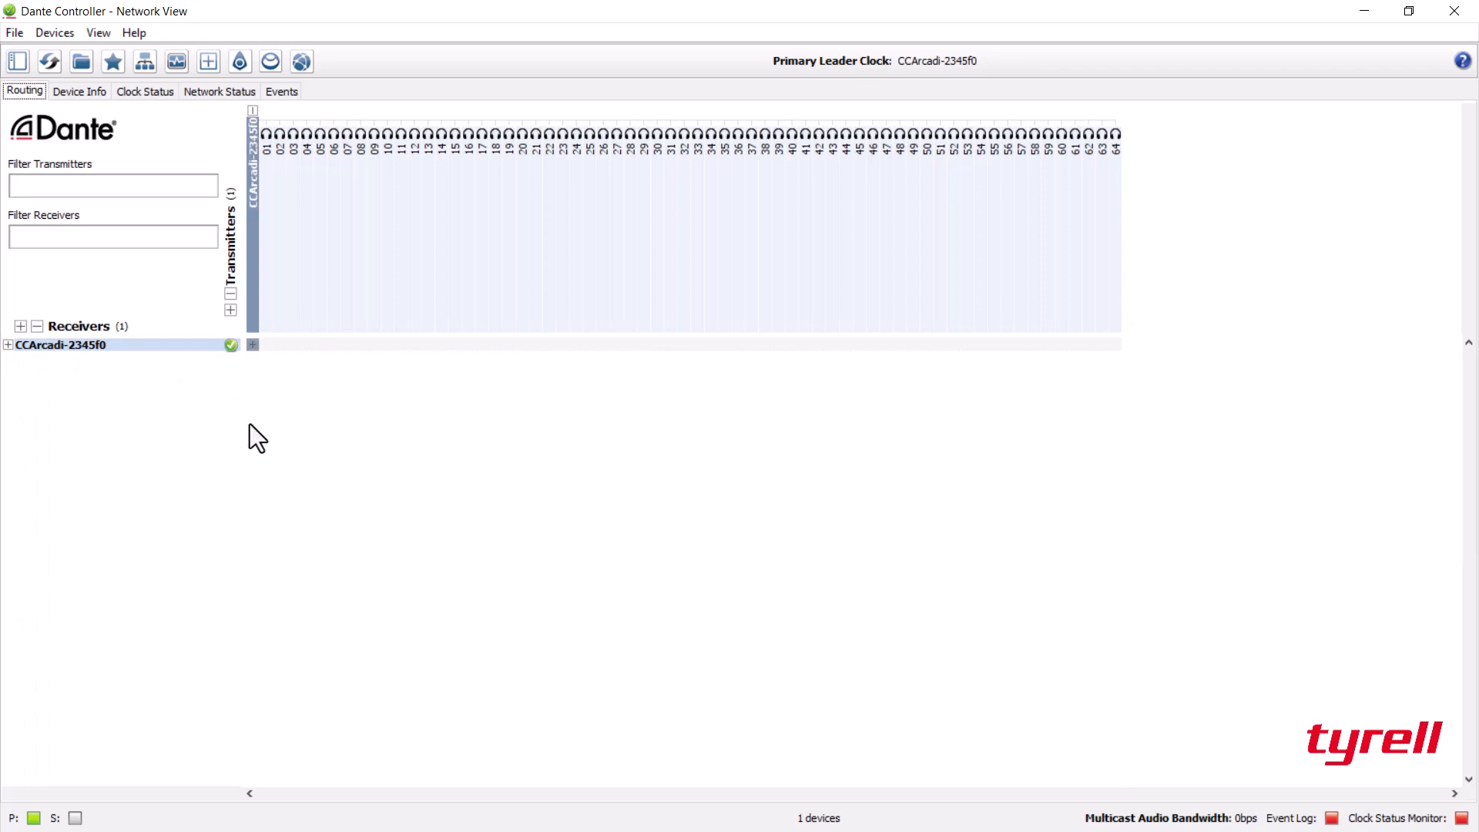